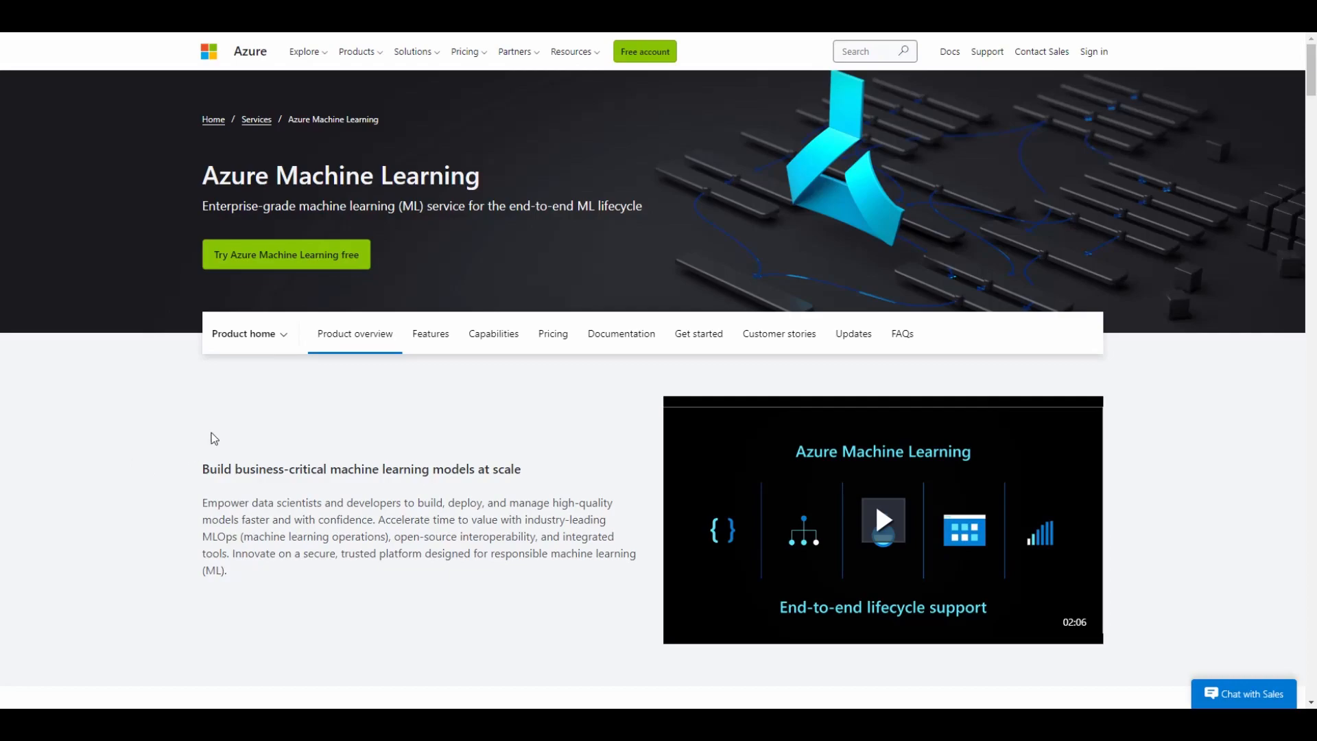
mouse_move(215, 472)
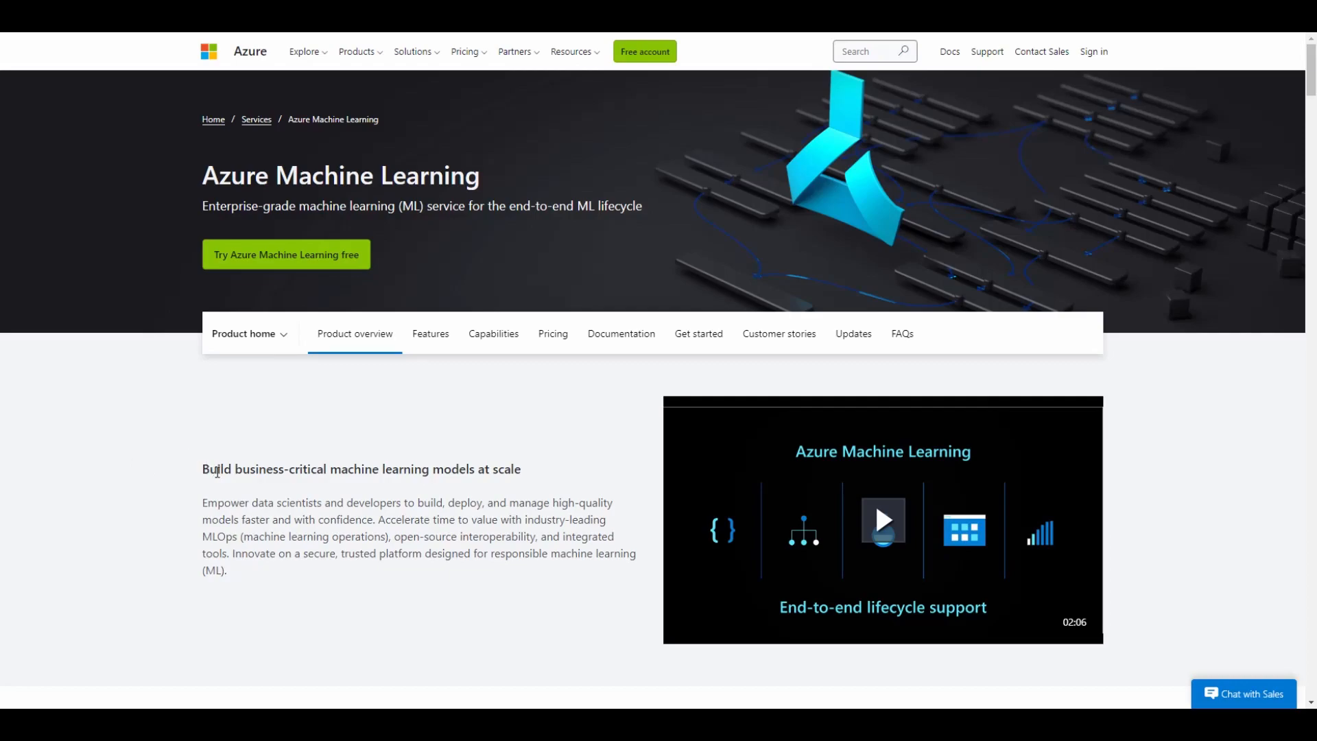
mouse_move(140, 431)
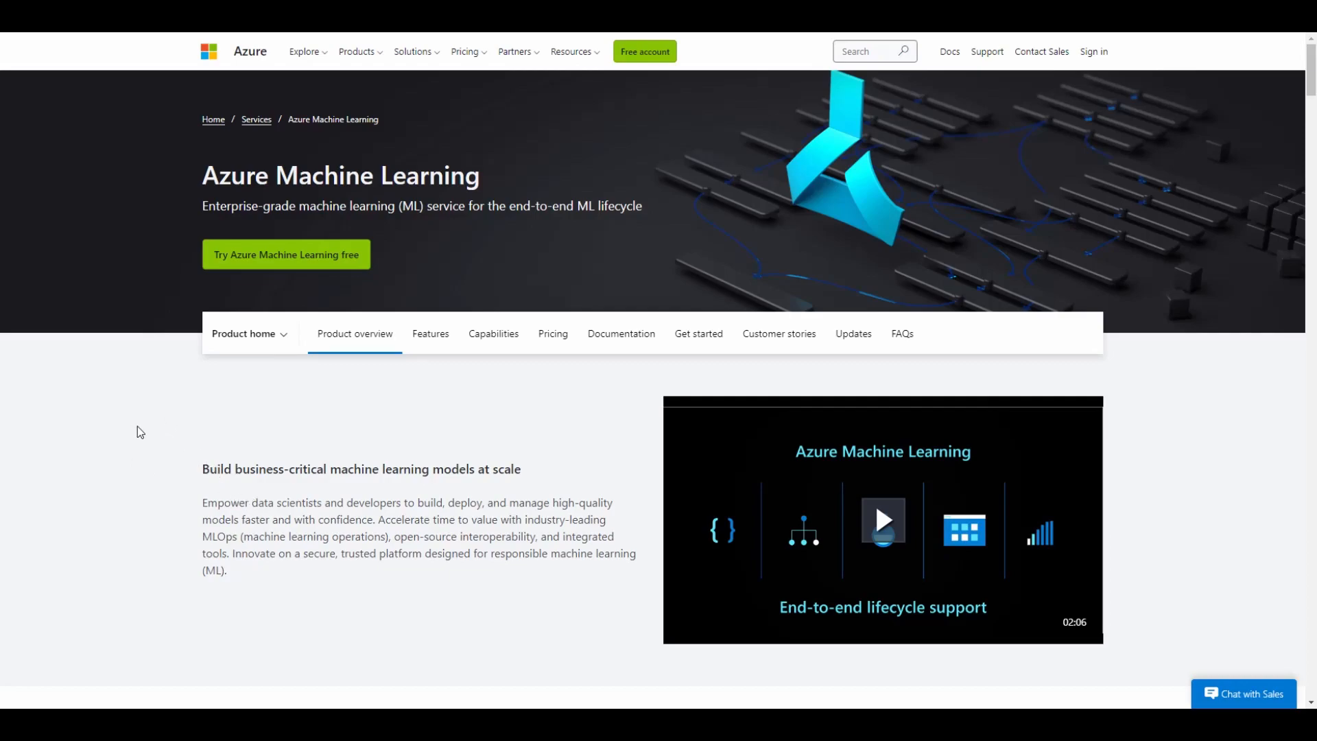
mouse_move(211, 491)
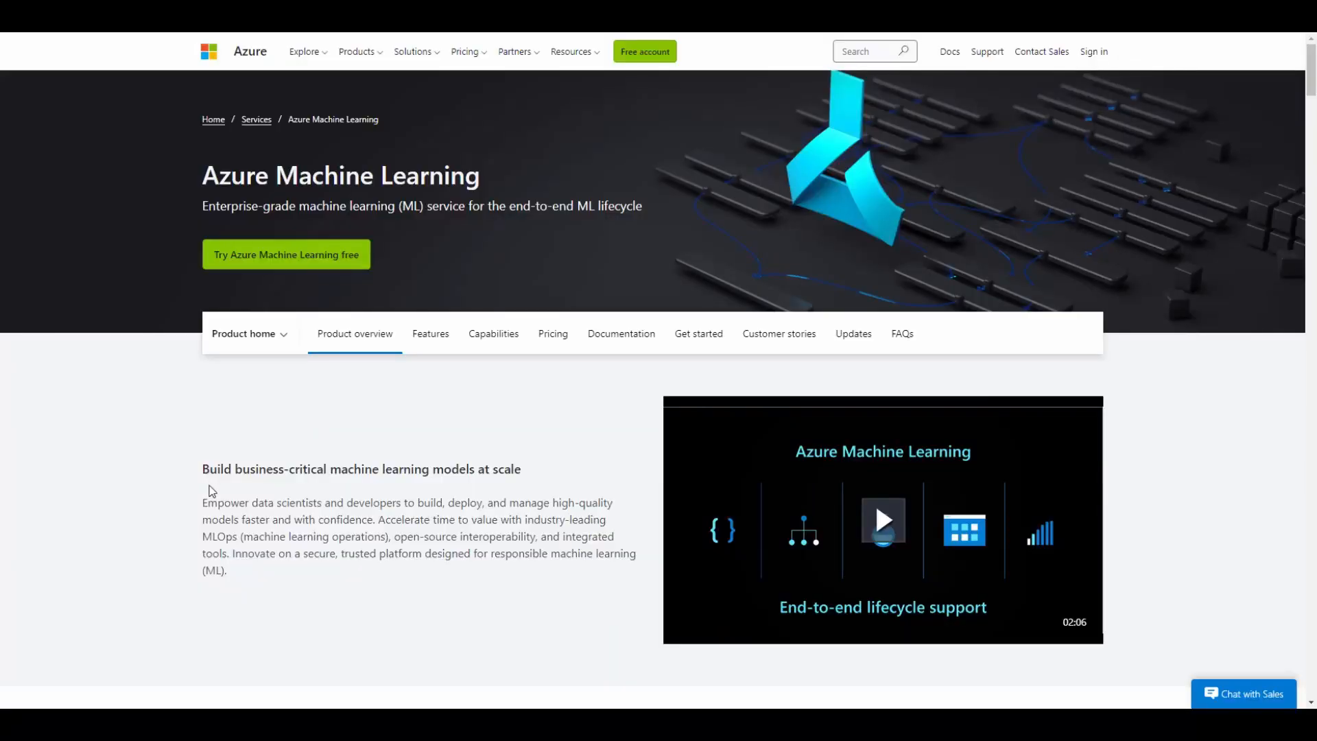
- Scroll down the Azure ML page to the machine learning lifecycle section
scroll(down, 3)
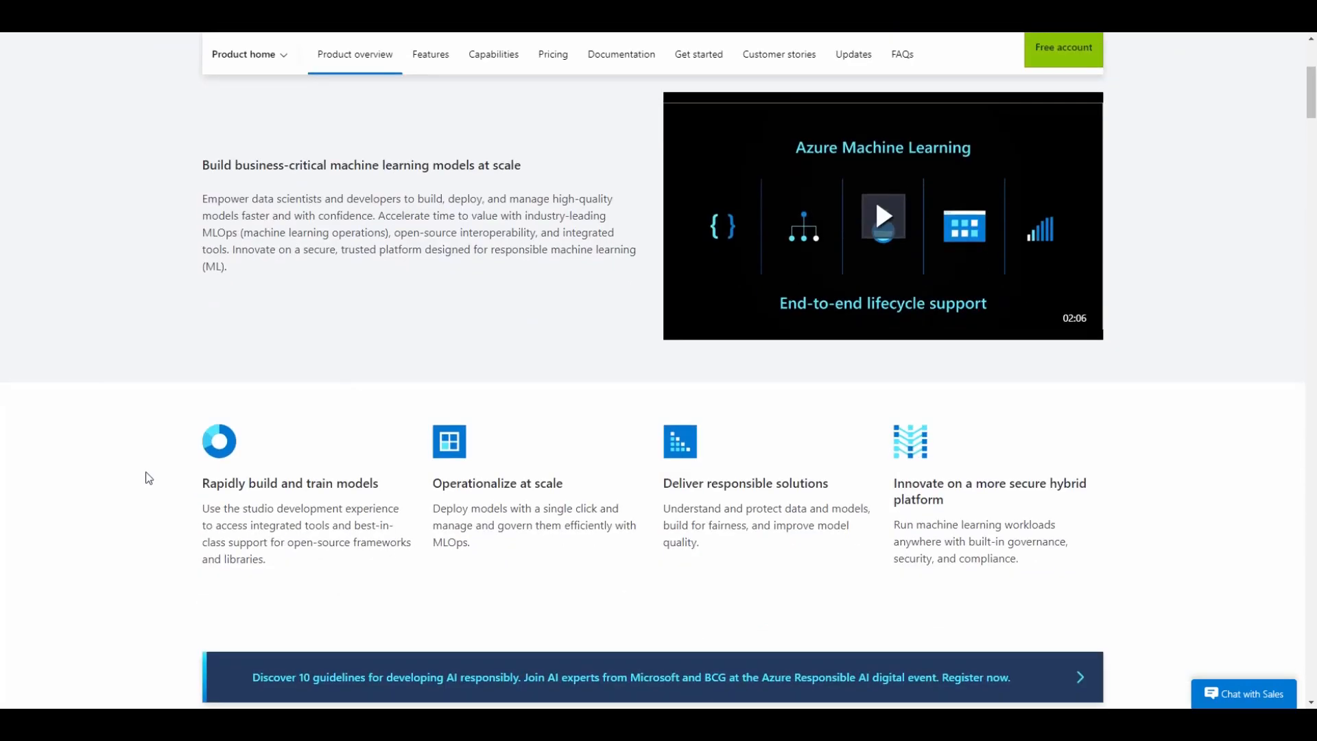
scroll(down, 3)
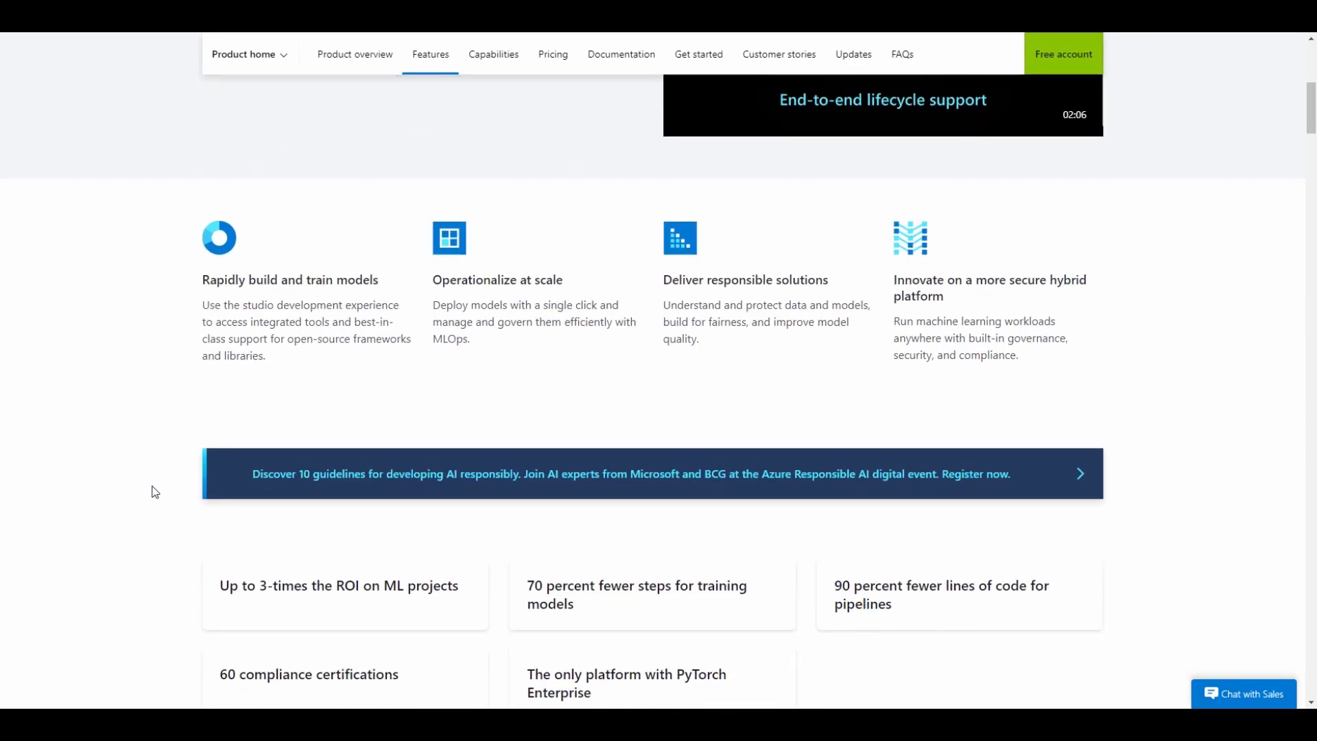
scroll(down, 3)
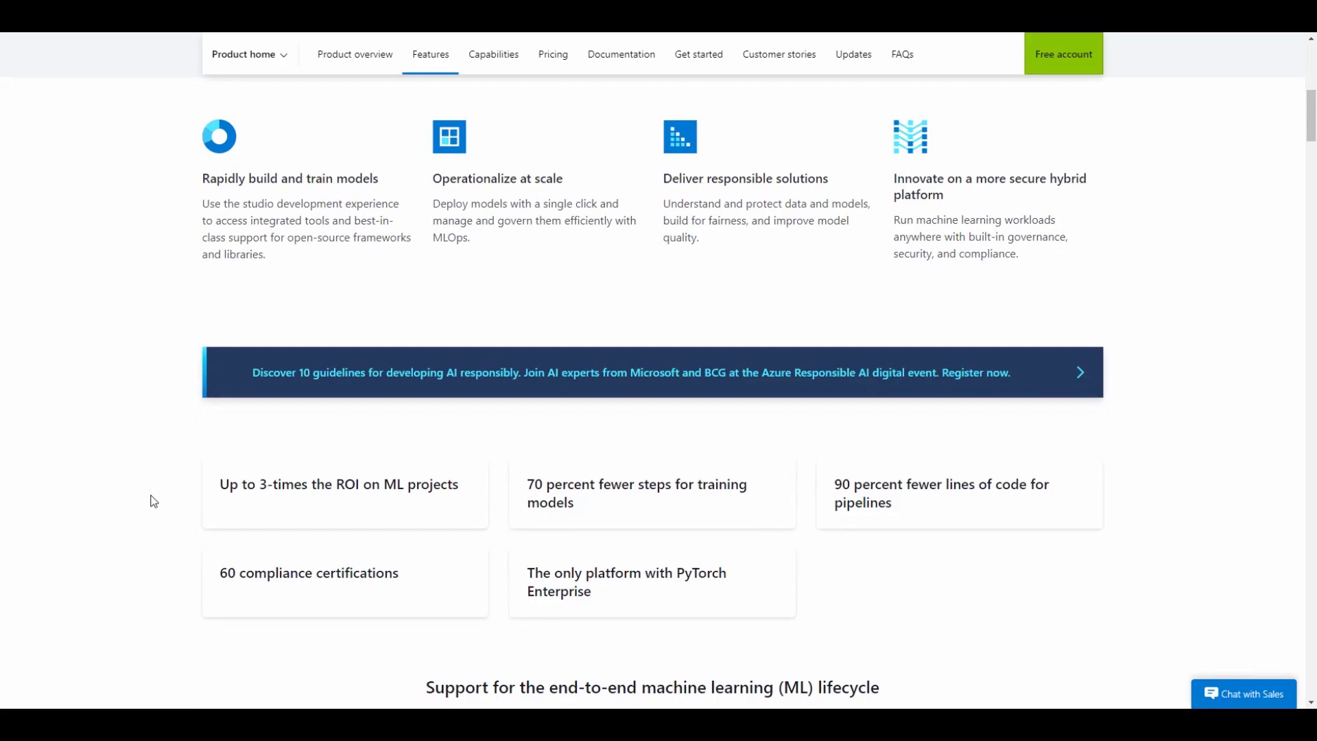
mouse_move(156, 448)
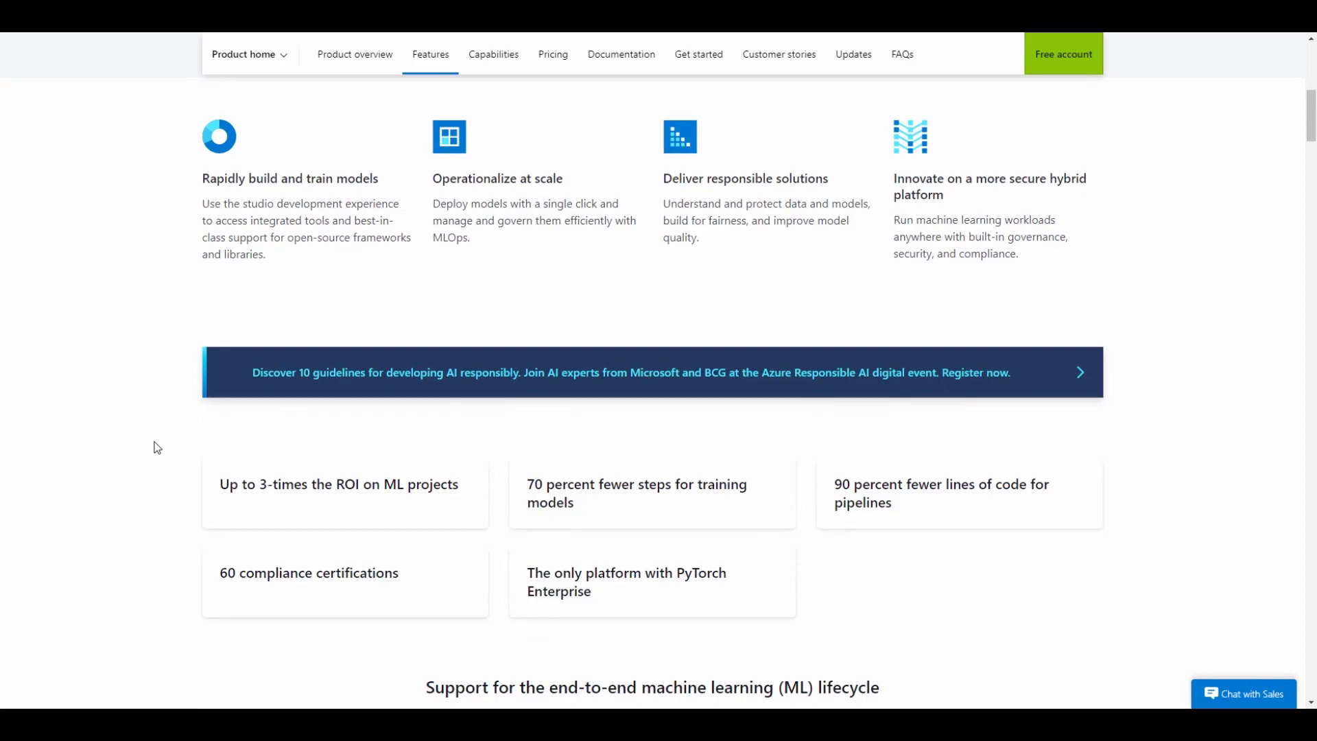
mouse_move(160, 491)
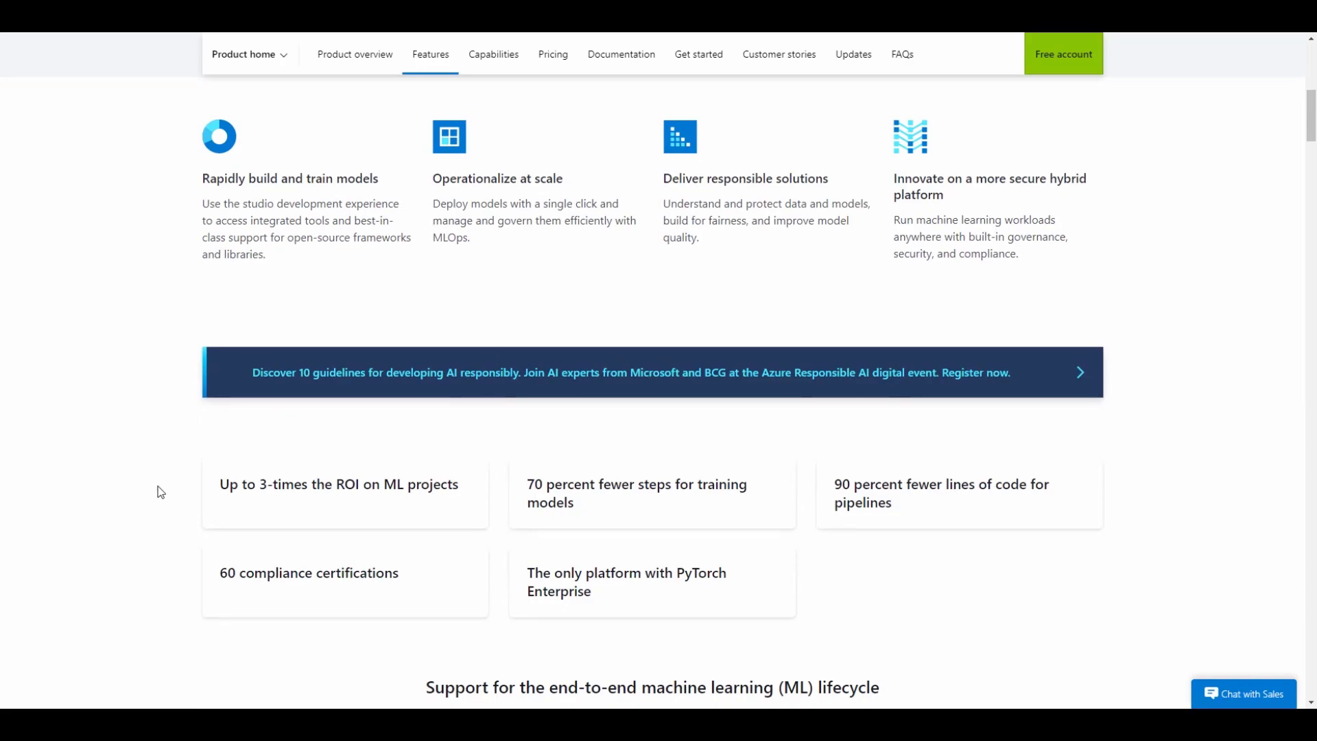
mouse_move(155, 499)
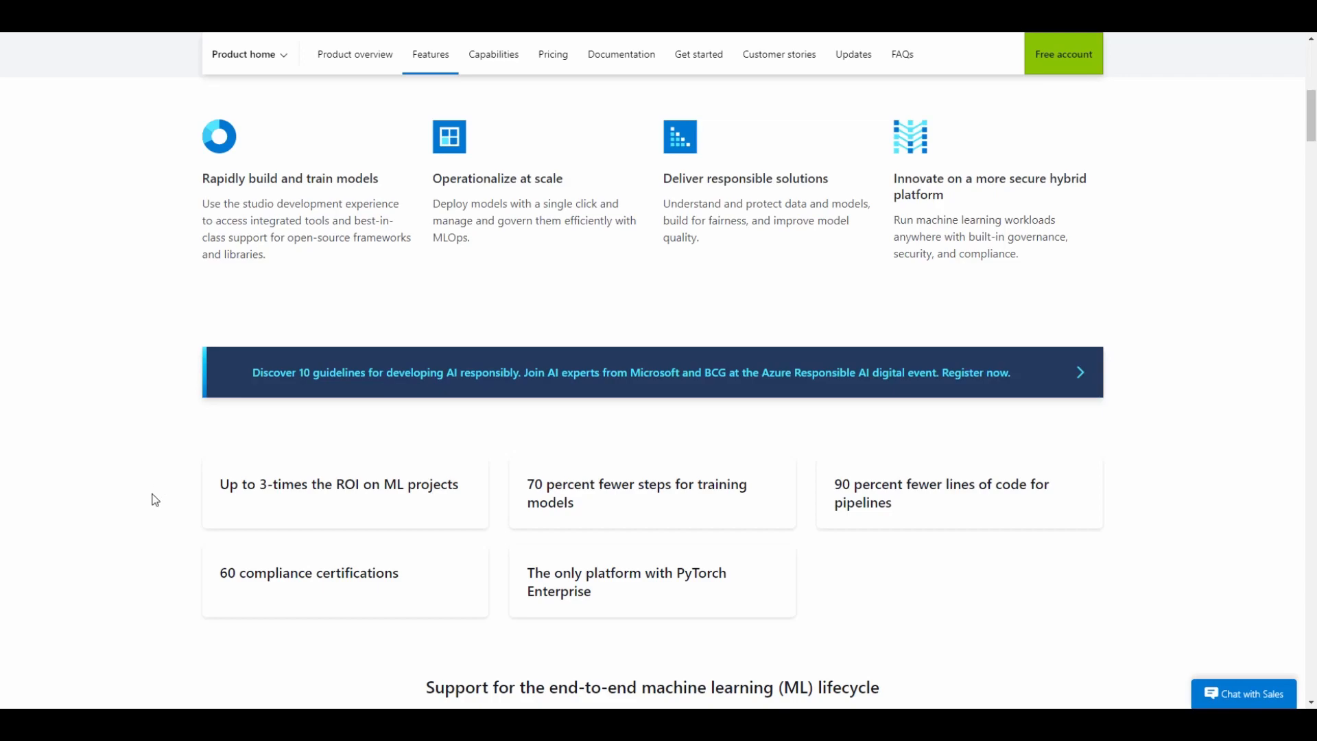
mouse_move(144, 541)
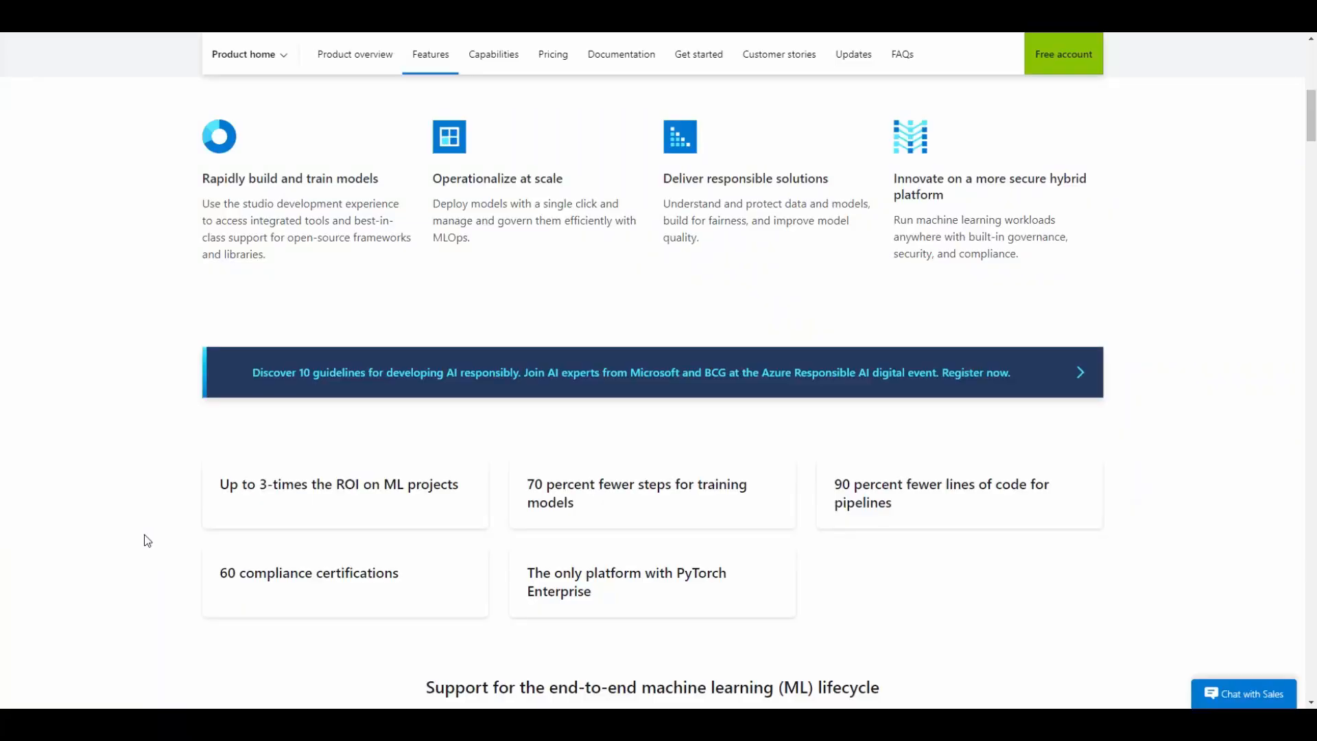
scroll(down, 3)
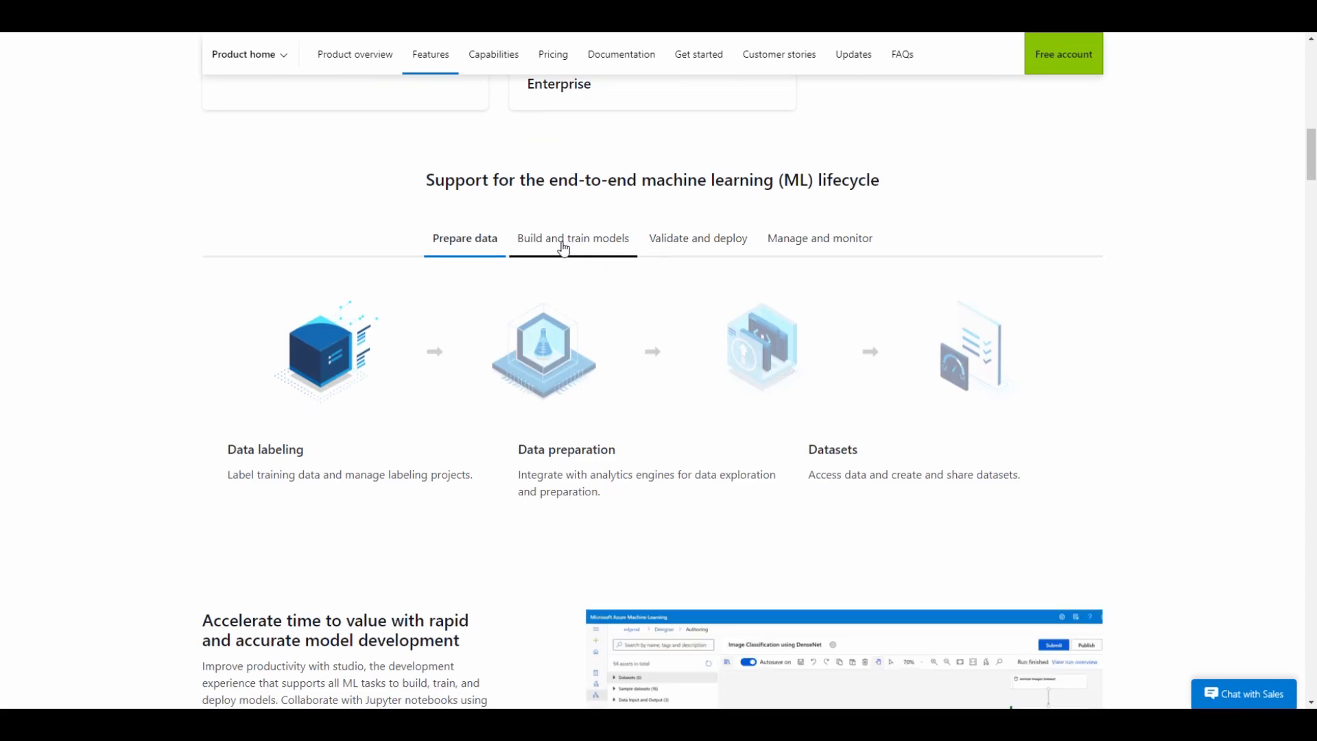
- View the Build and train, Validate and deploy, and Manage and monitor lifecycle stages
click(572, 237)
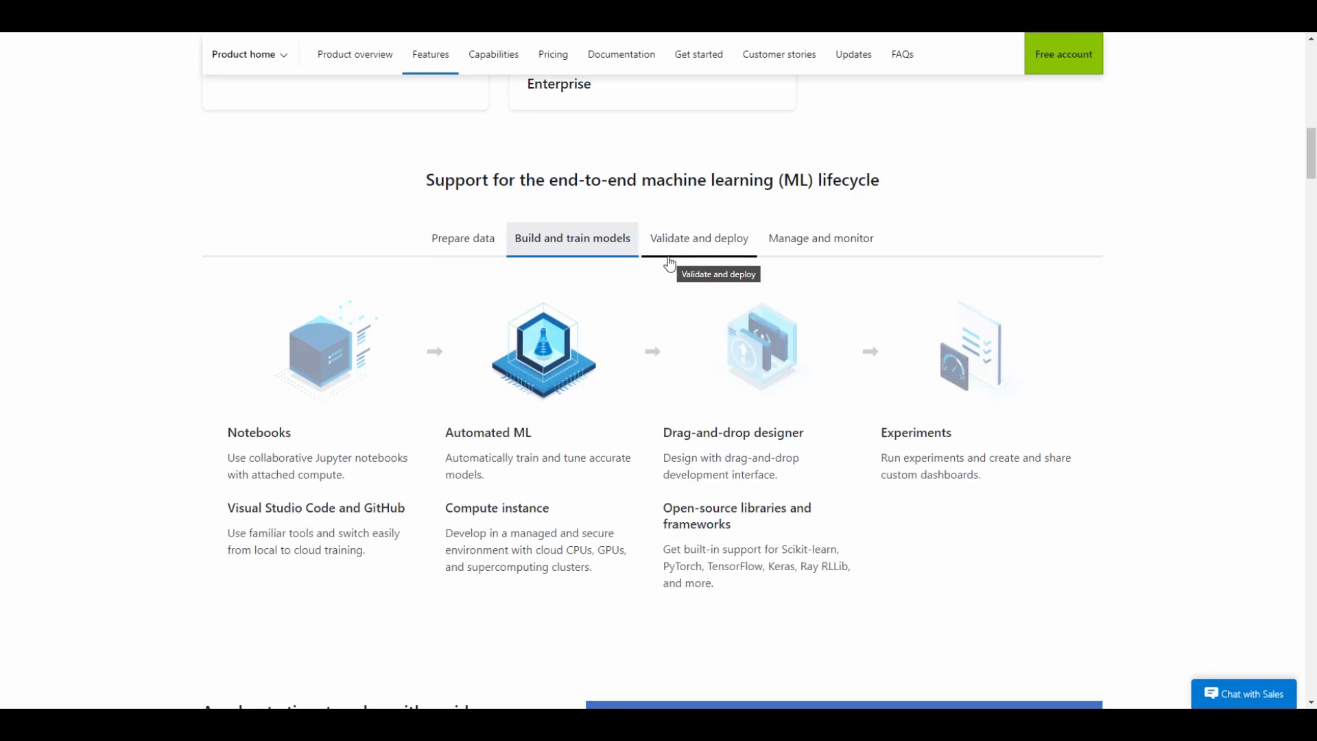
click(698, 238)
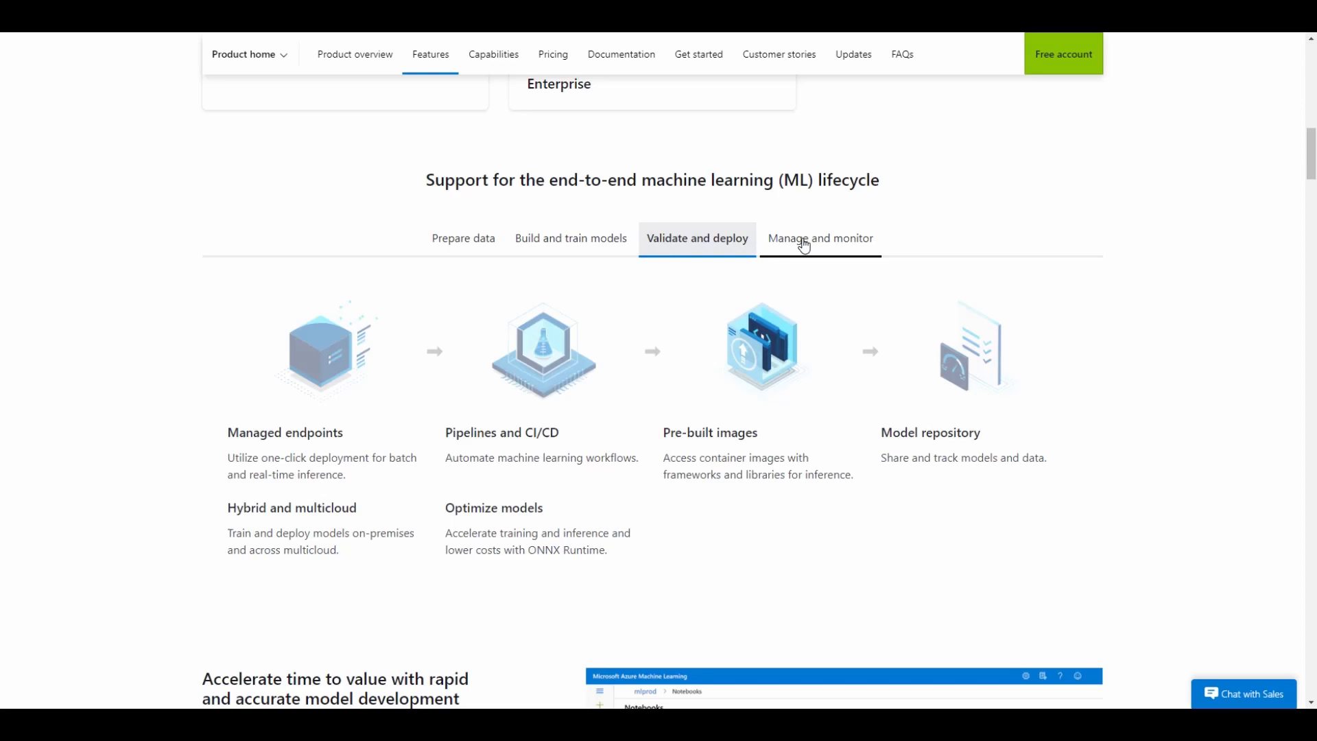
mouse_move(820, 237)
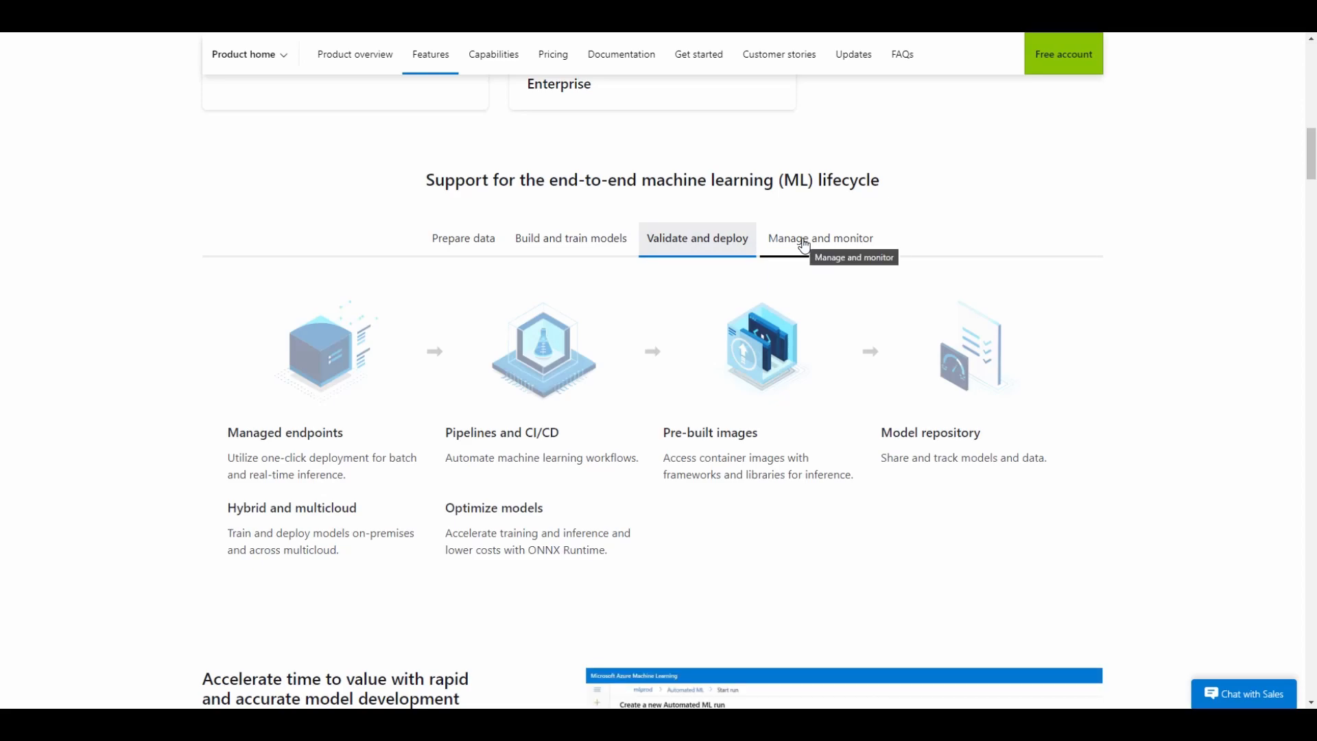
click(817, 237)
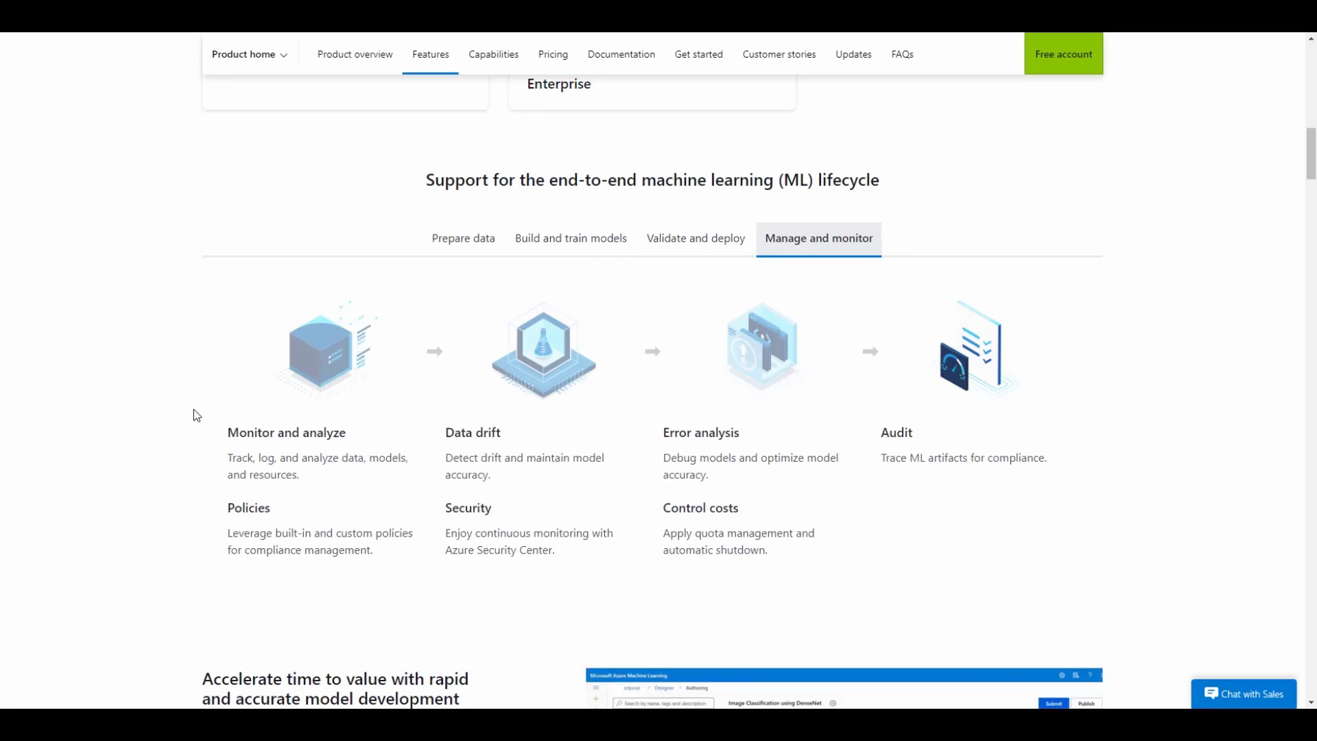
scroll(down, 3)
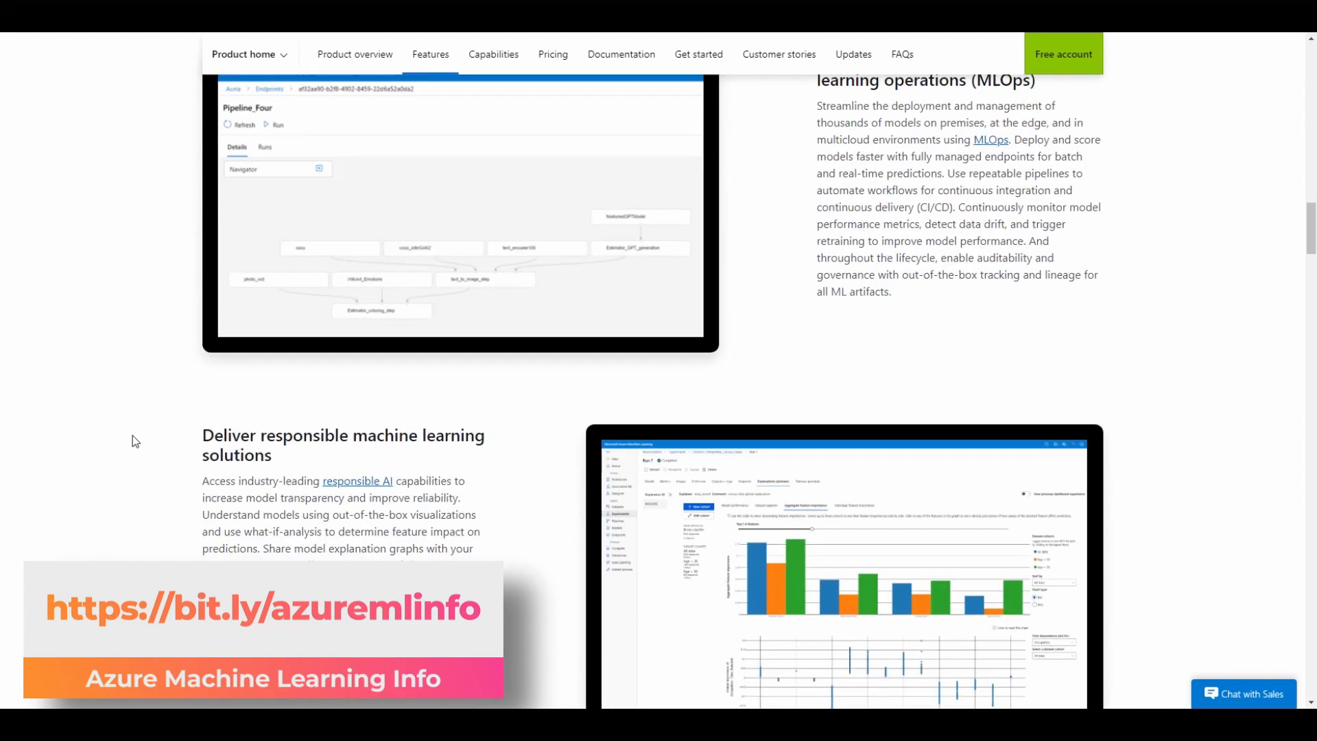
scroll(down, 3)
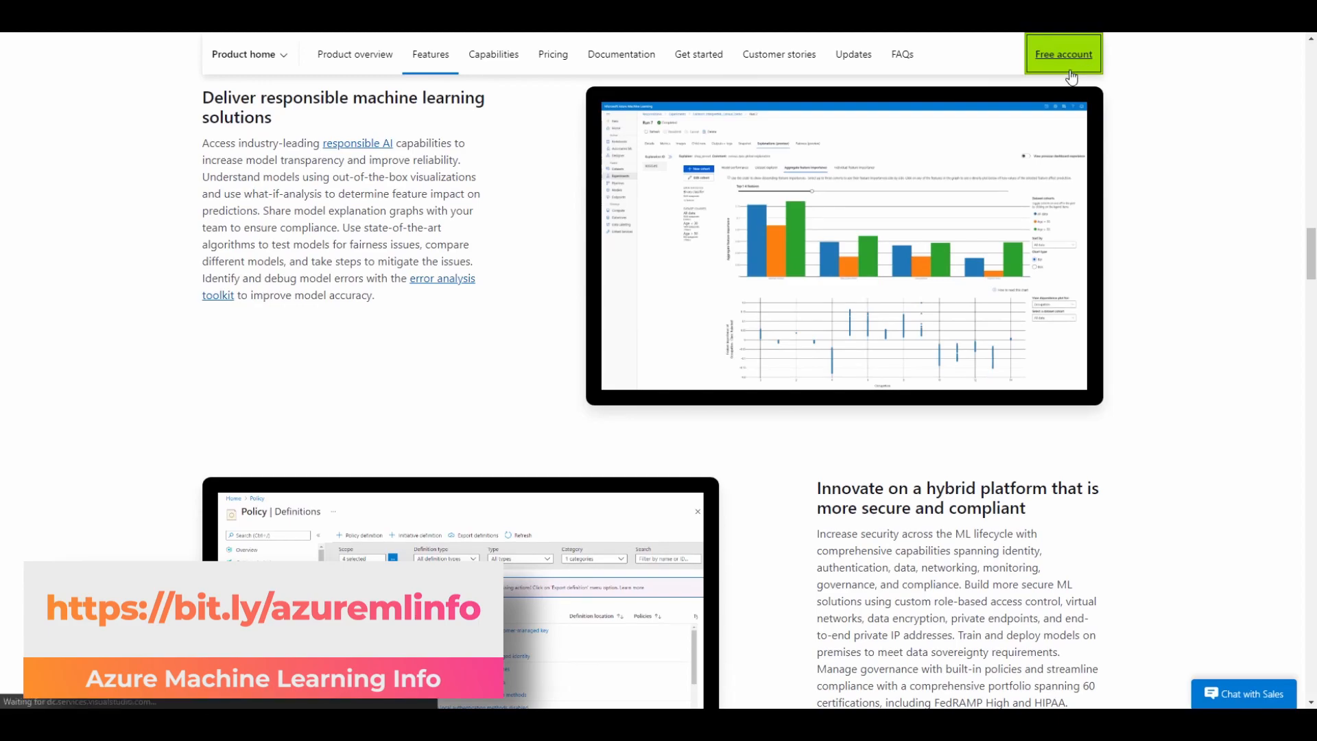
- Open the Azure free account offer and scroll through its list of free services
click(1064, 53)
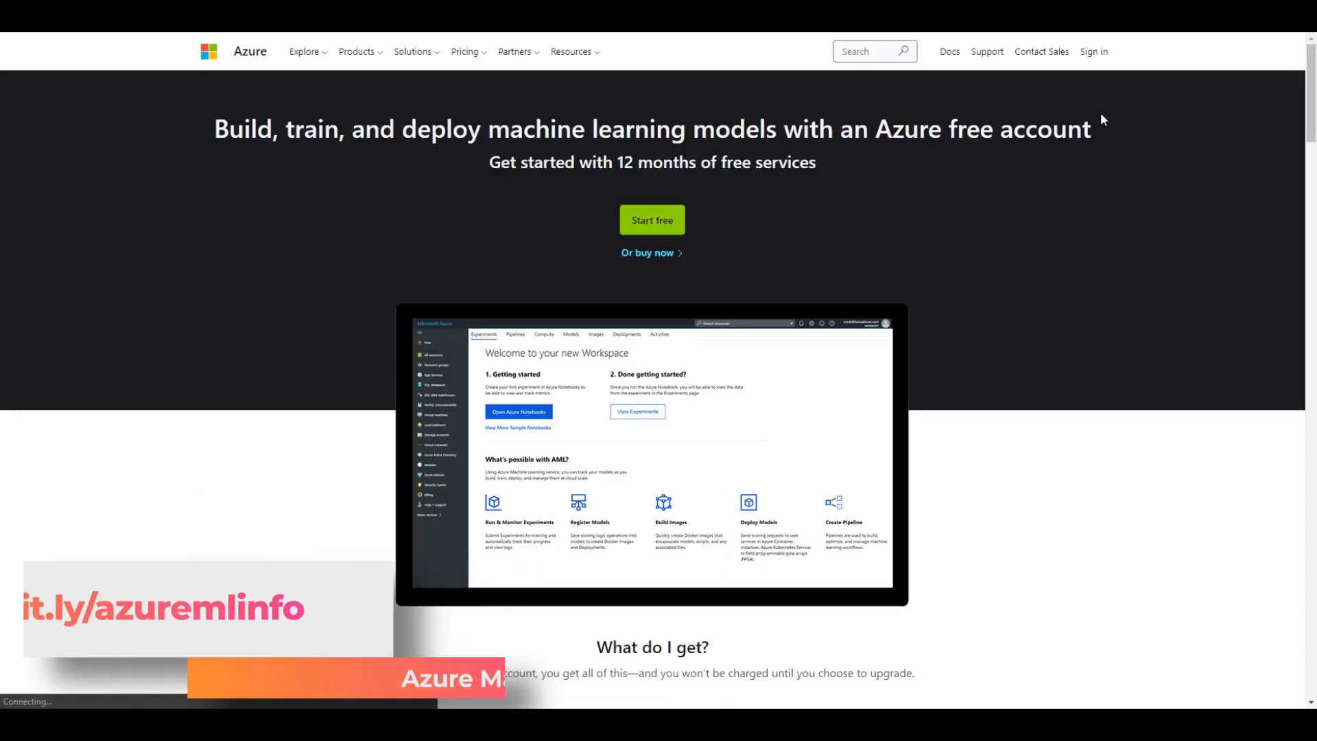
scroll(down, 3)
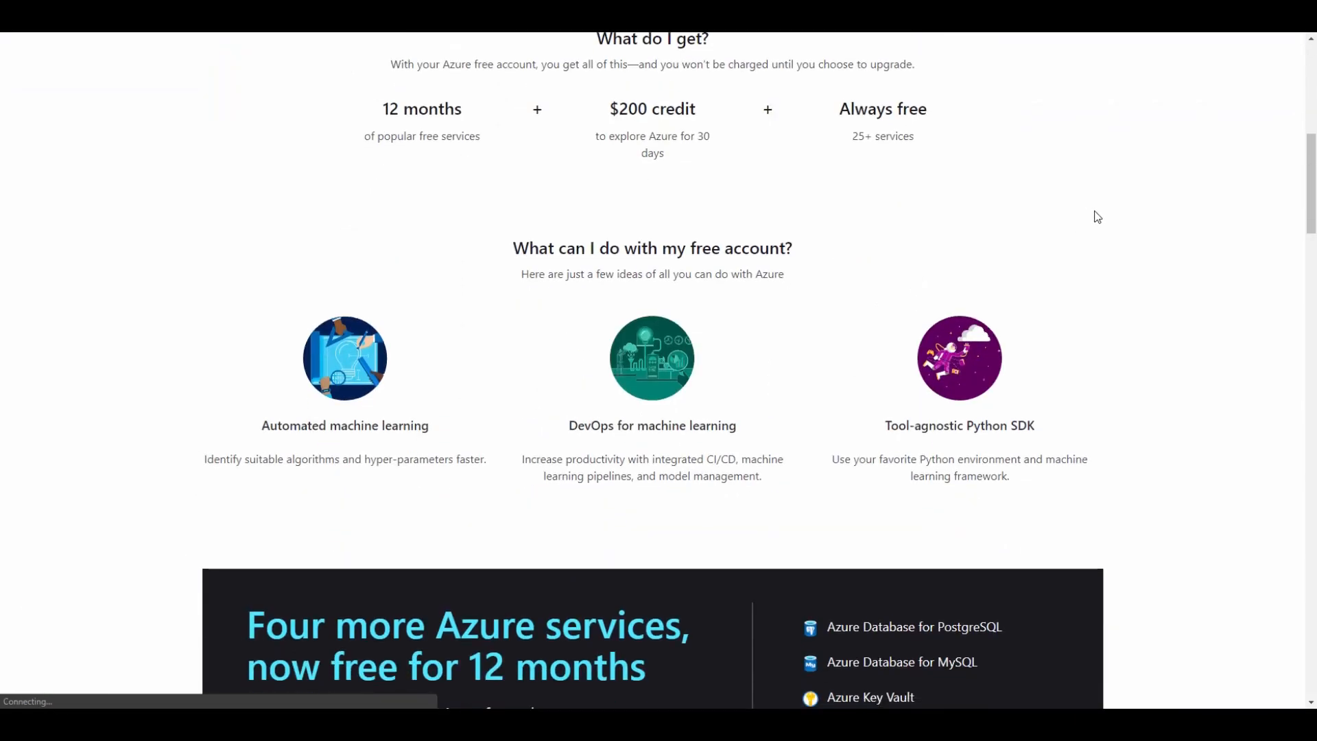
scroll(down, 3)
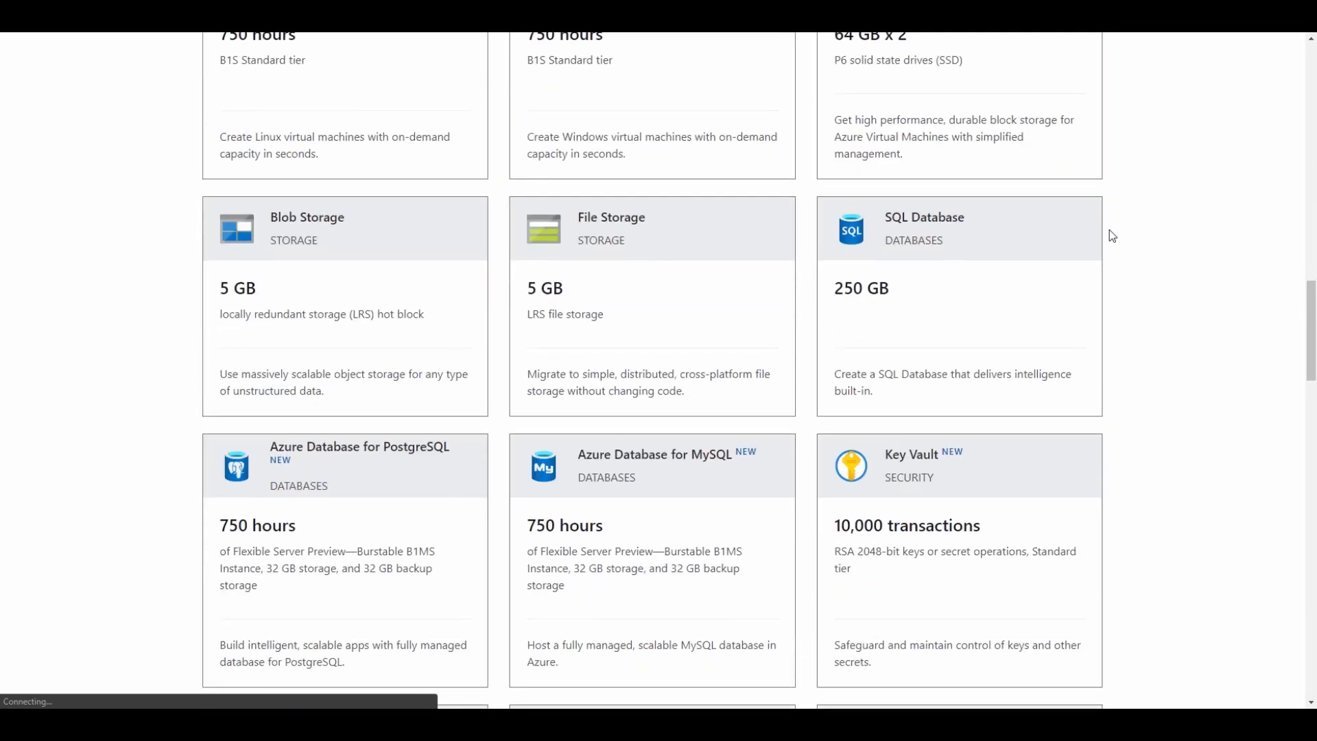
scroll(down, 3)
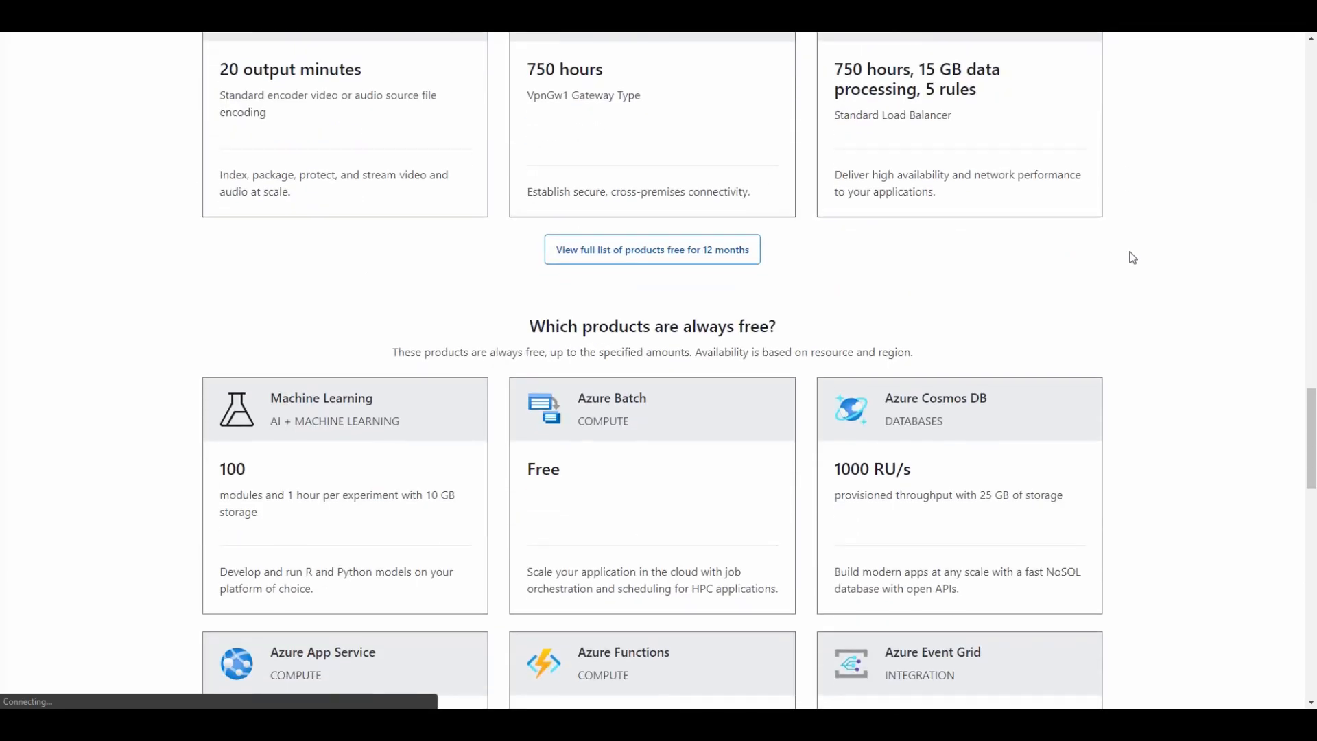
scroll(down, 3)
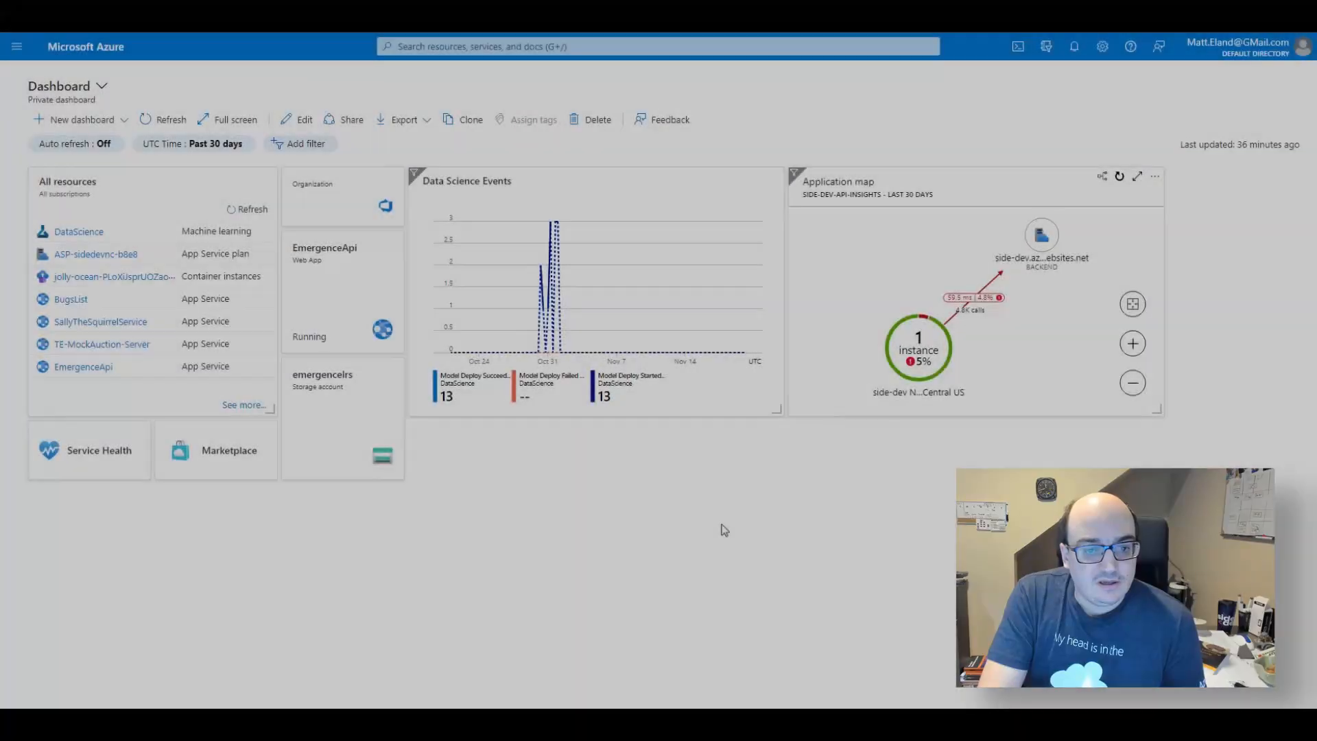
mouse_move(609, 530)
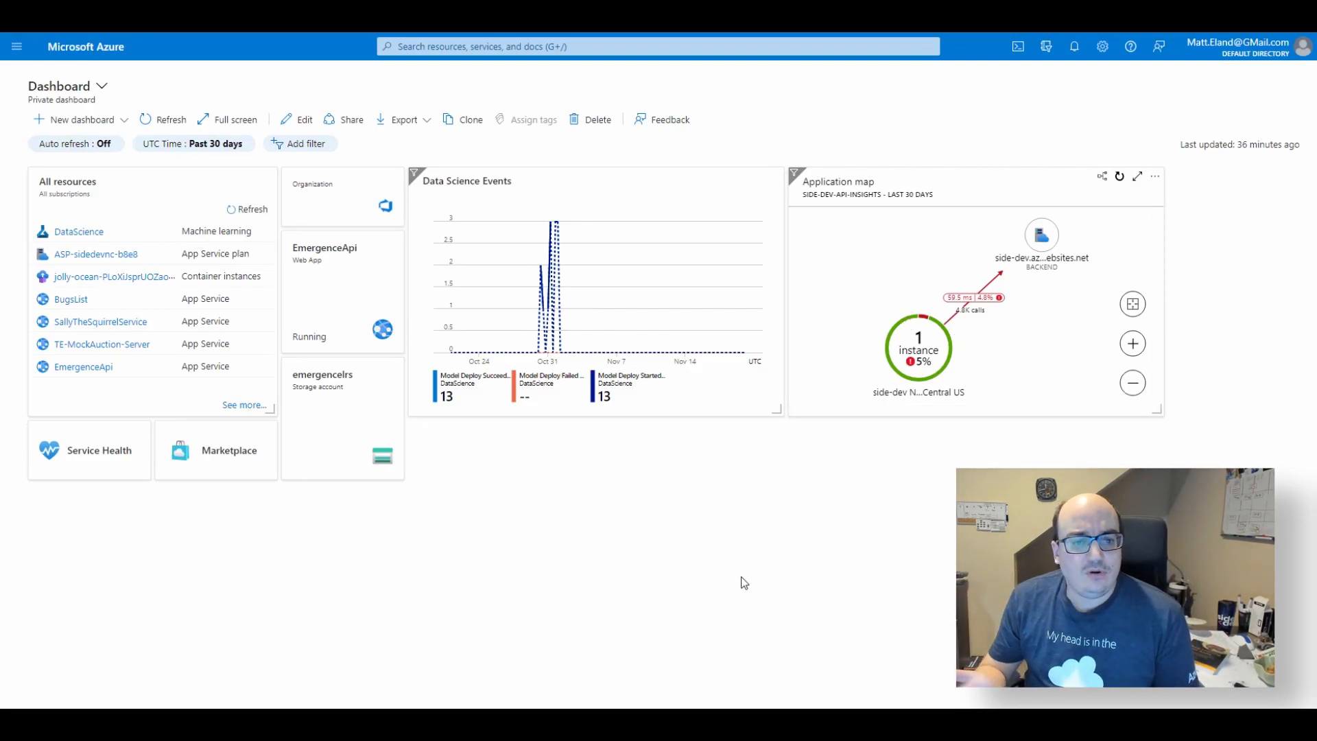
mouse_move(491, 455)
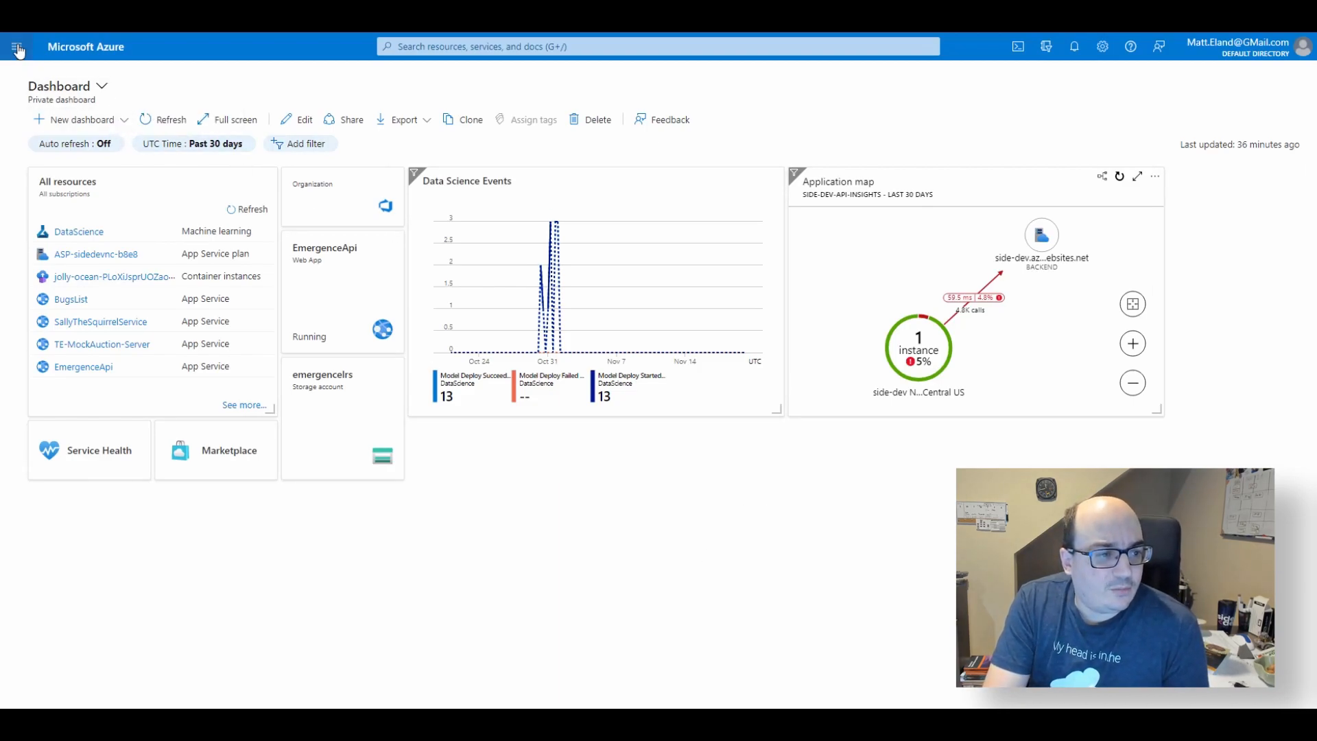
- Start a new Machine Learning workspace from Create a resource under AI + Machine Learning
click(16, 46)
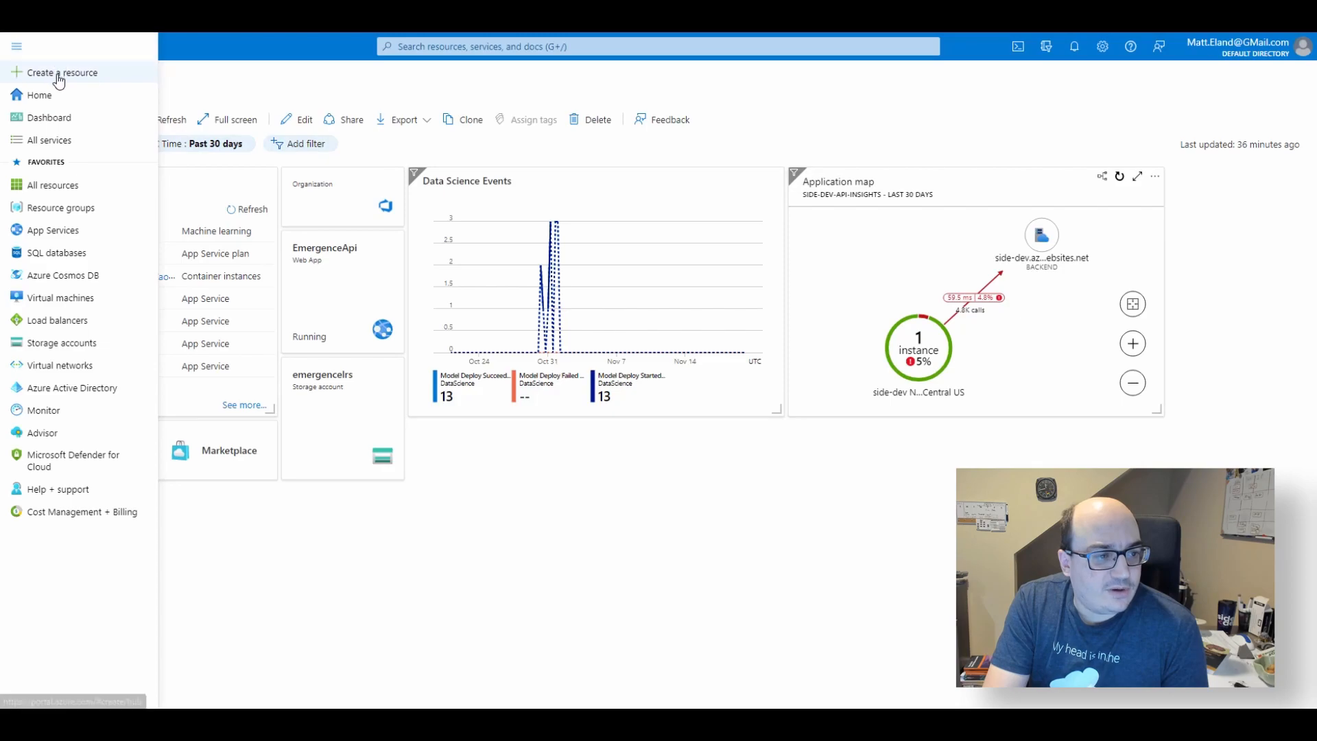
click(17, 47)
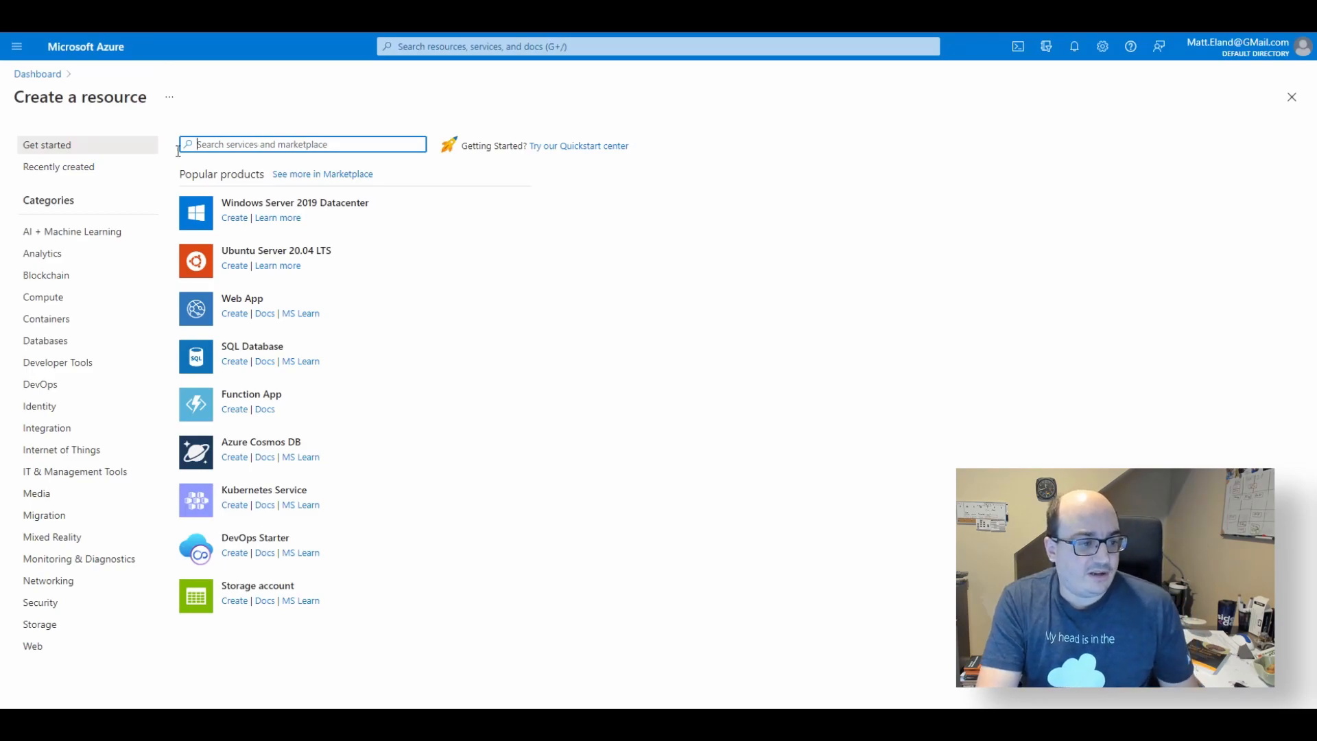
mouse_move(72, 230)
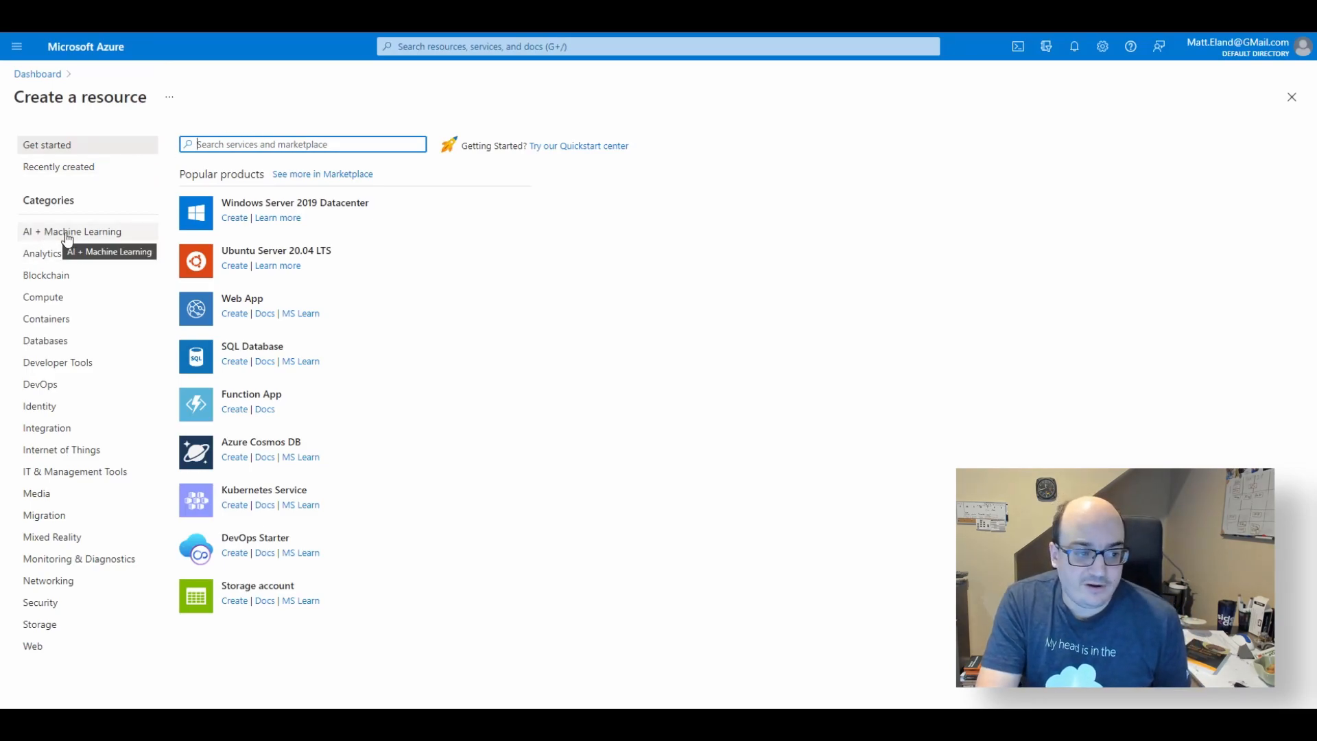
click(73, 231)
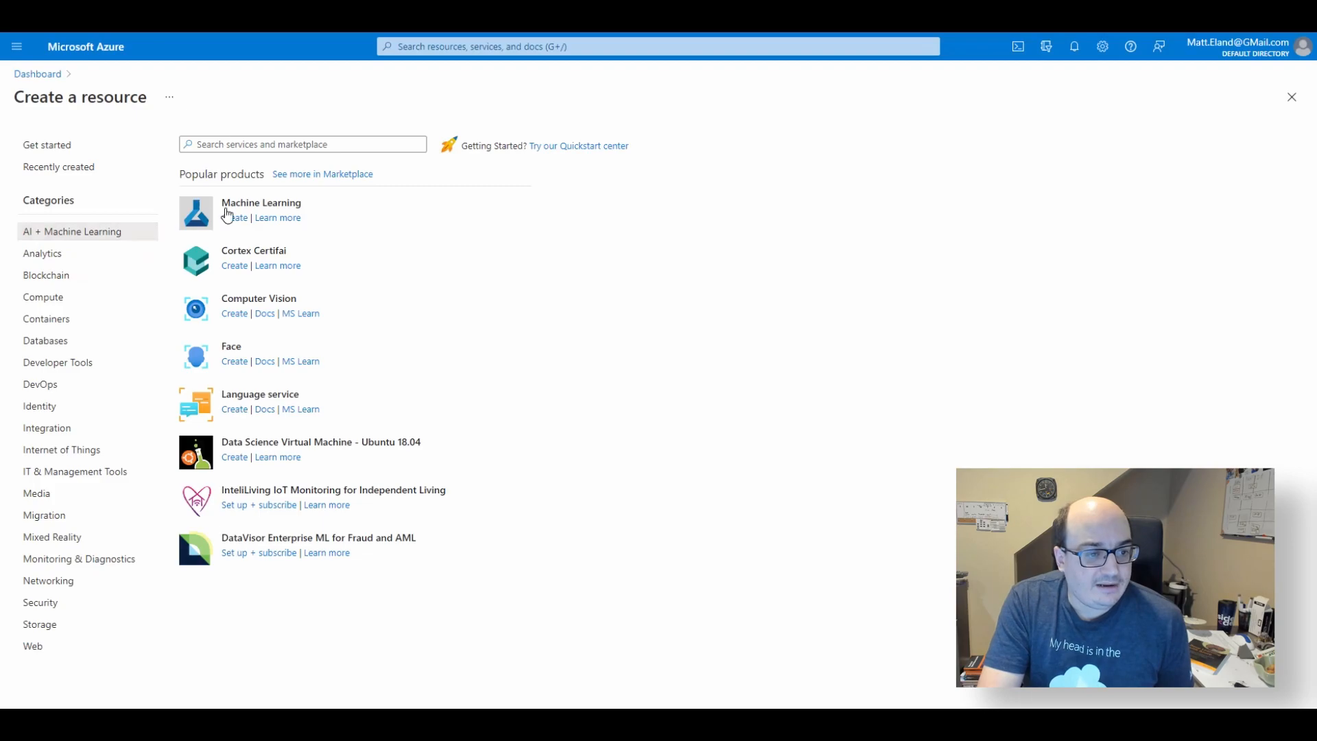
mouse_move(261, 203)
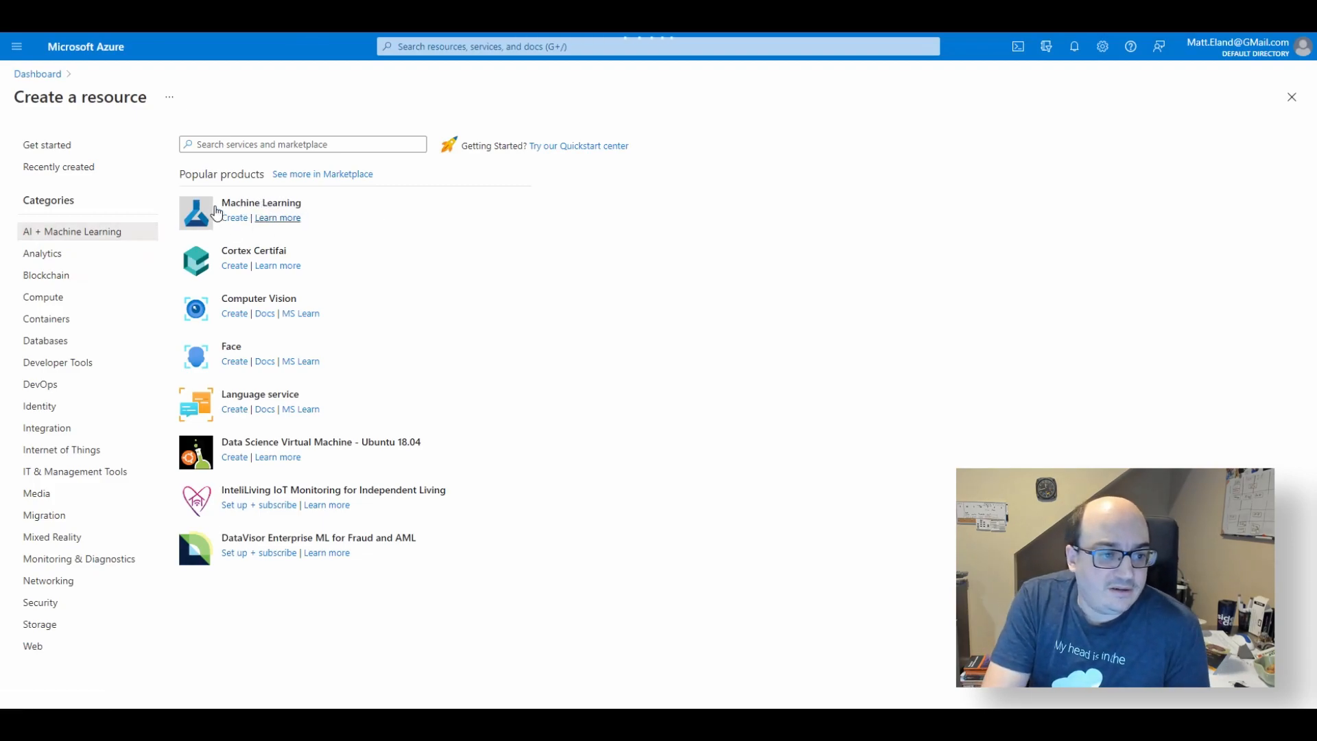
click(235, 218)
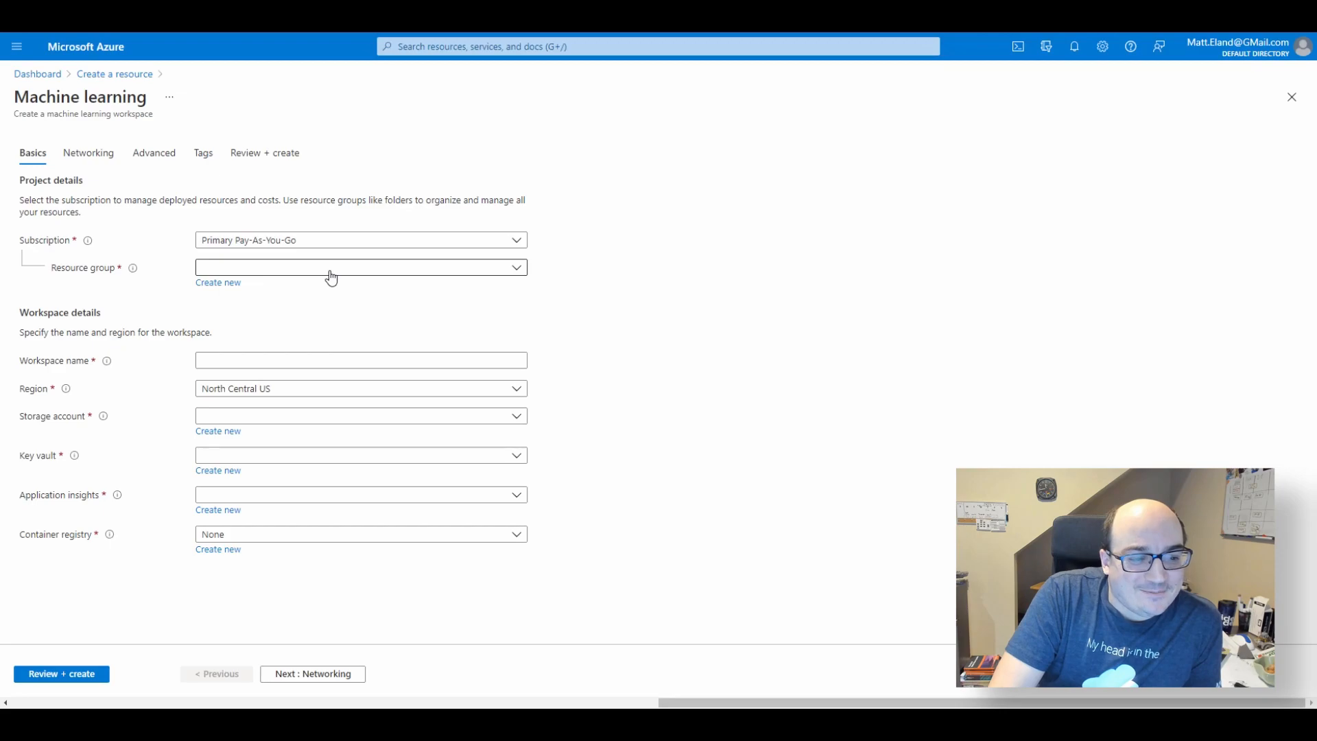
mouse_move(110, 373)
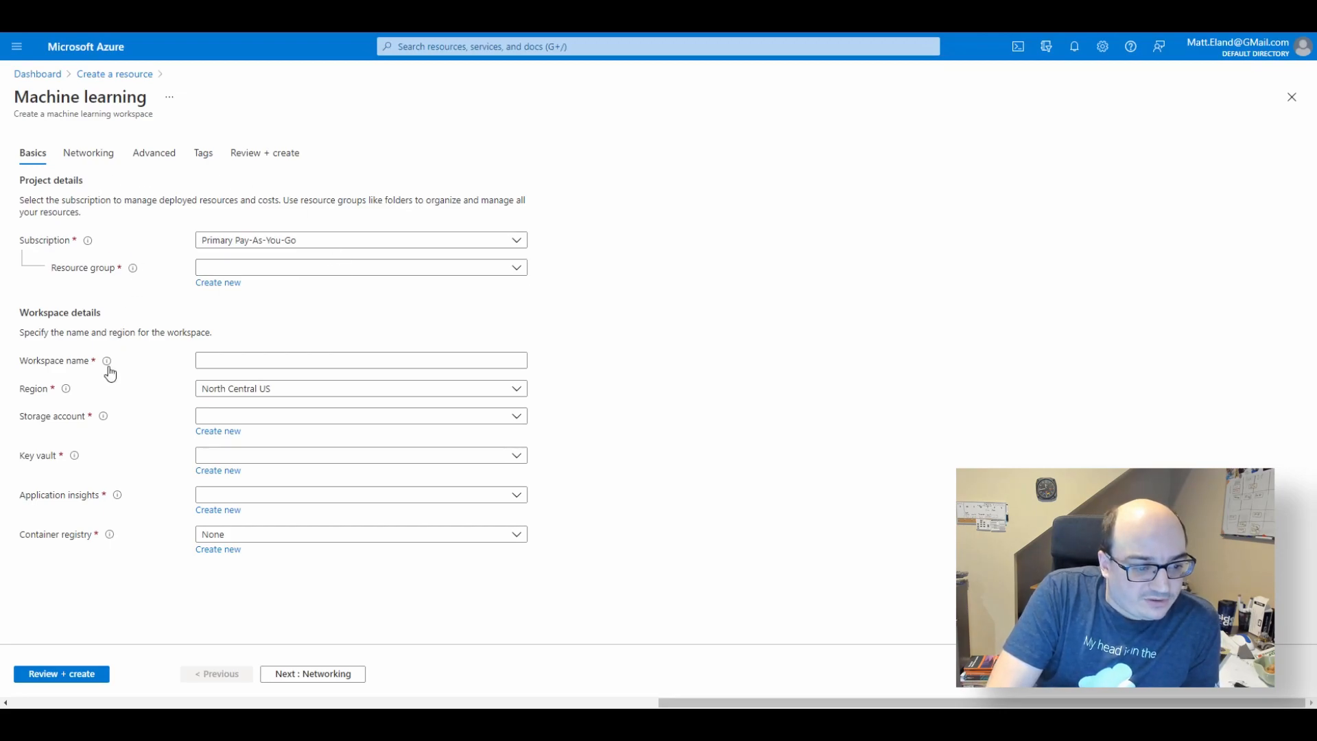
mouse_move(130, 280)
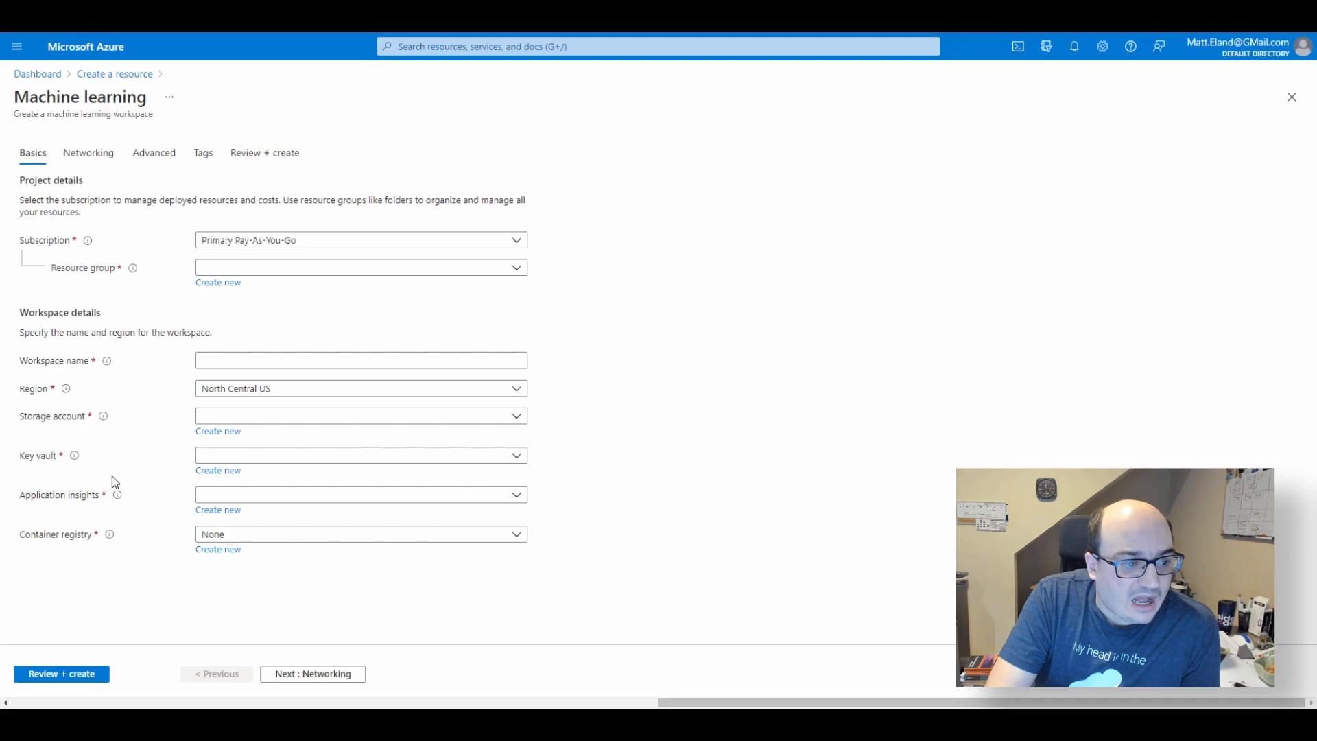
- Create resource group intro-to-azure-ml and enter the workspace name on the Basics section
click(218, 282)
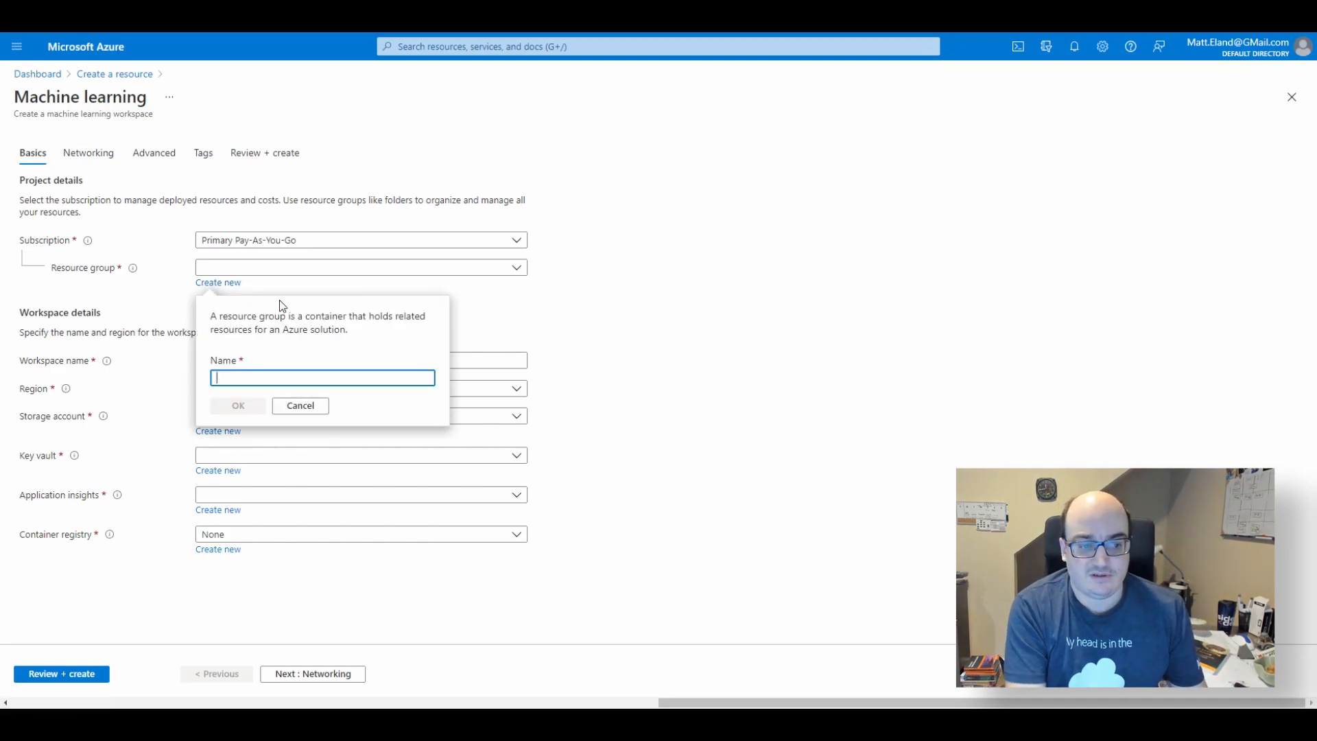
text(intro-to-azure-ml)
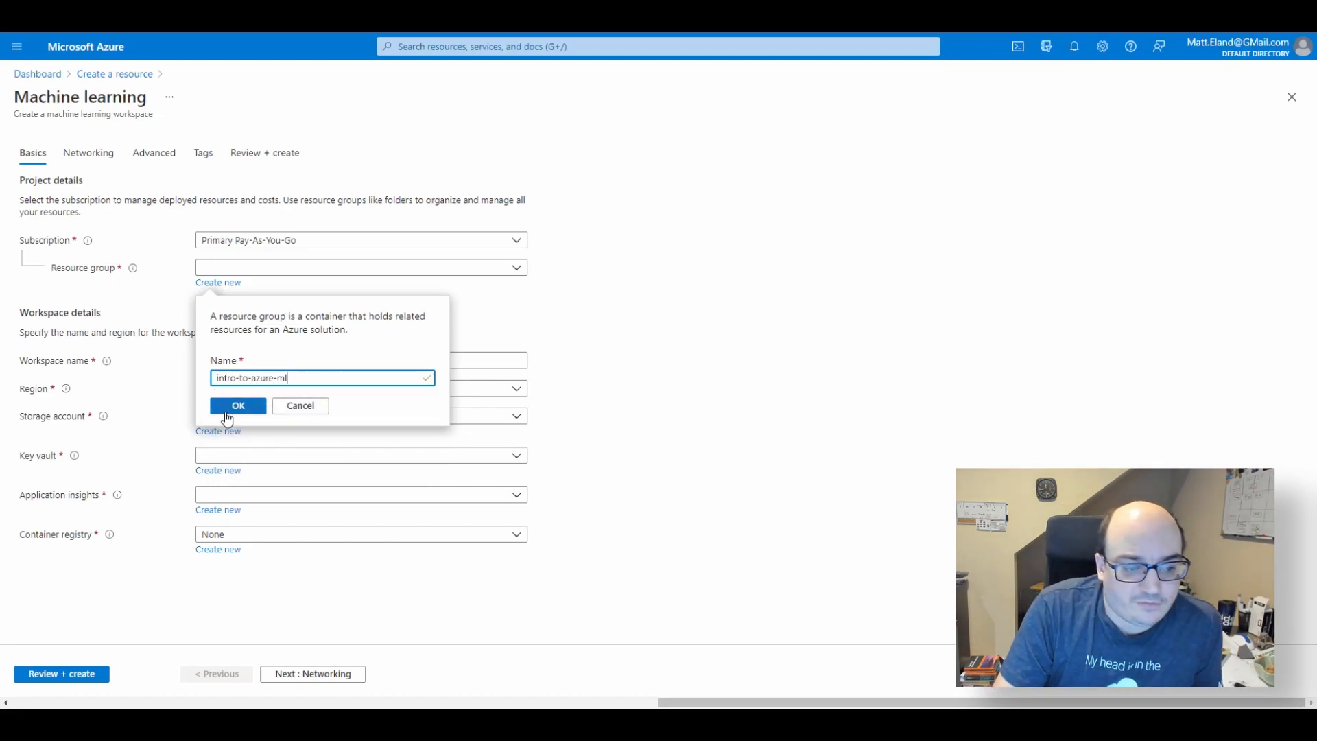
click(238, 406)
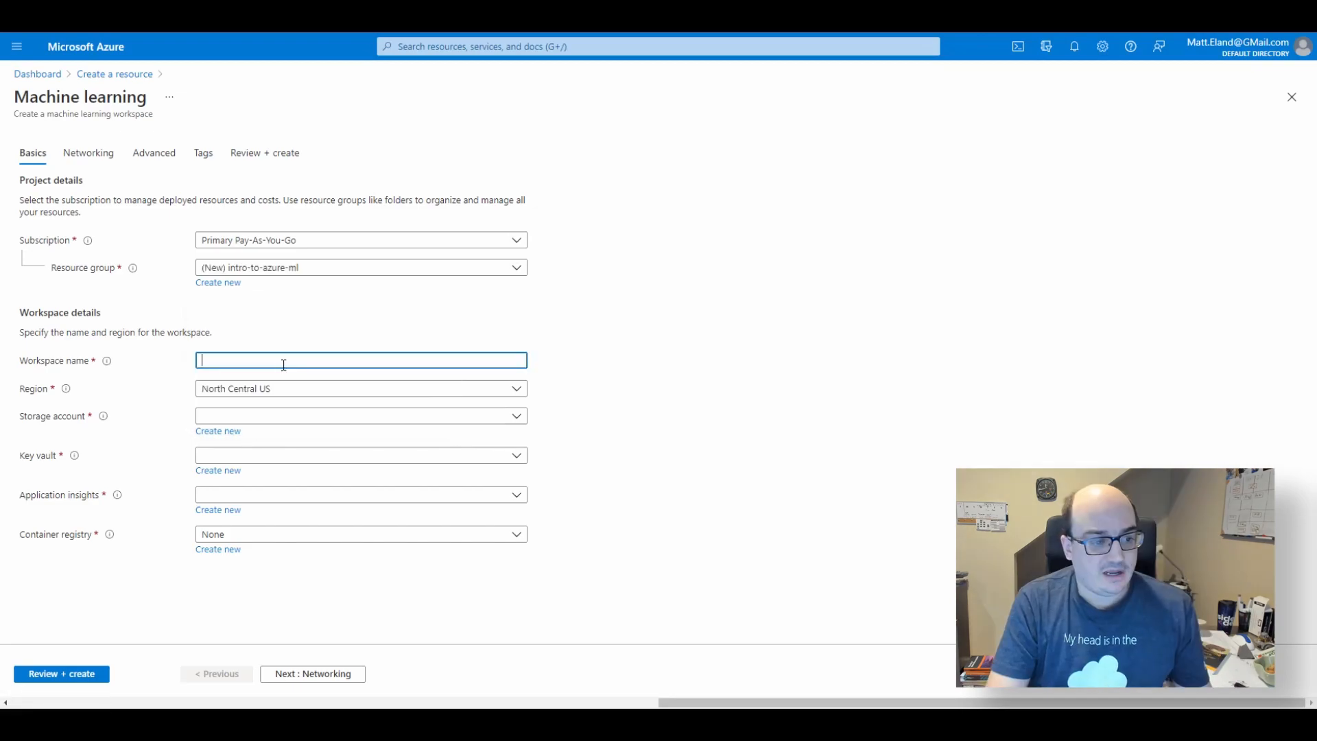
text(matt-on-data-science-test)
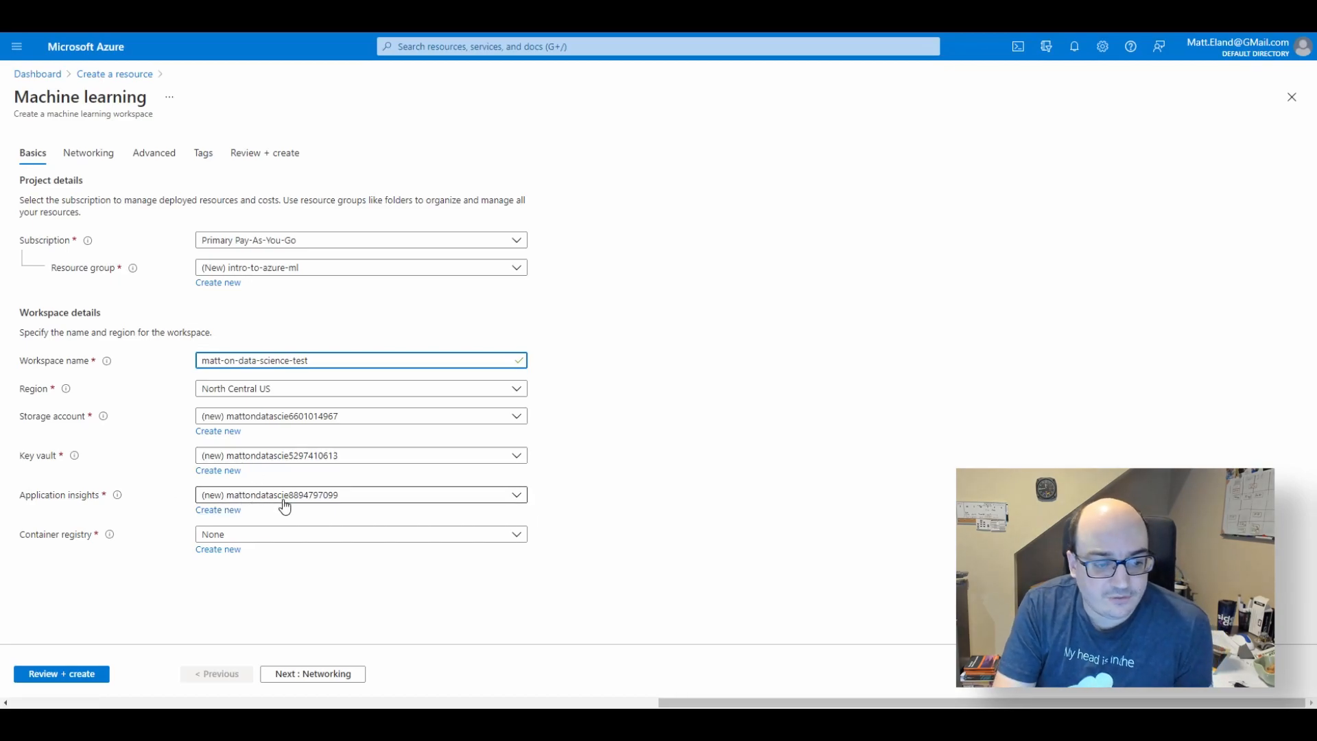
click(360, 388)
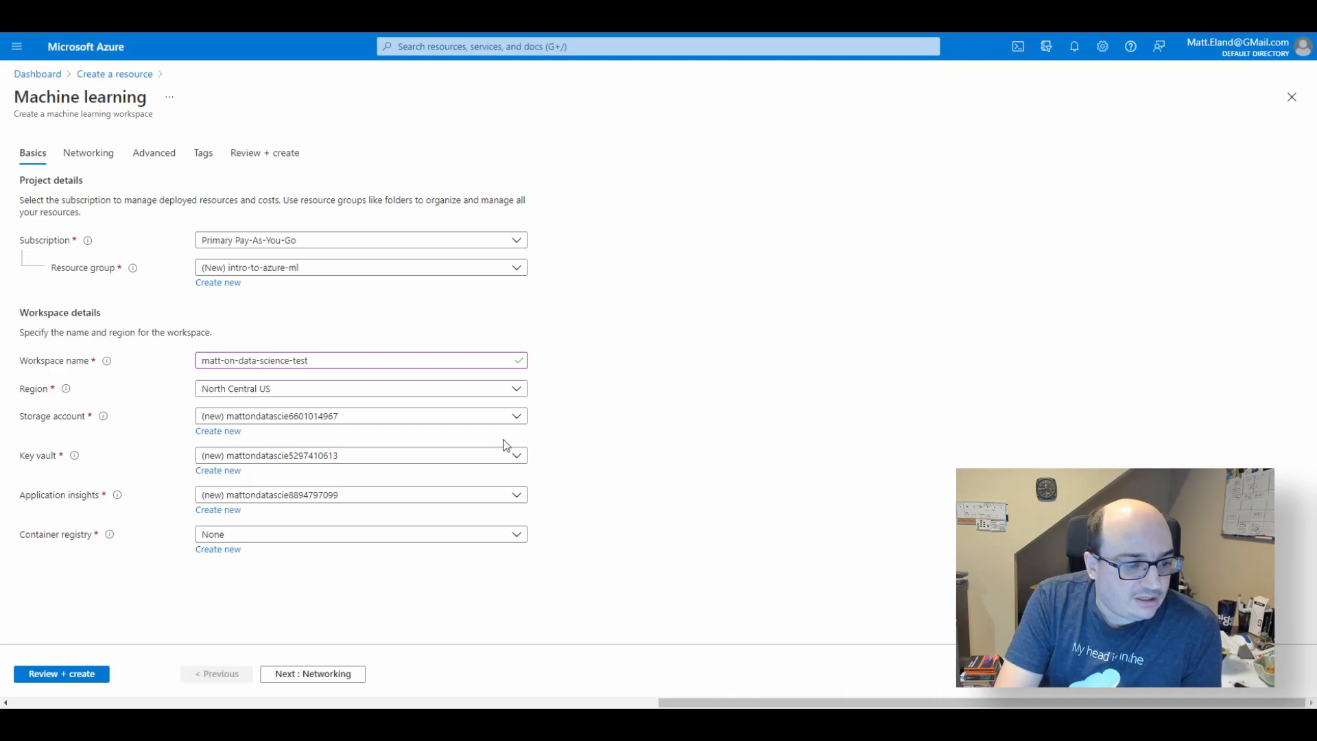
mouse_move(298, 423)
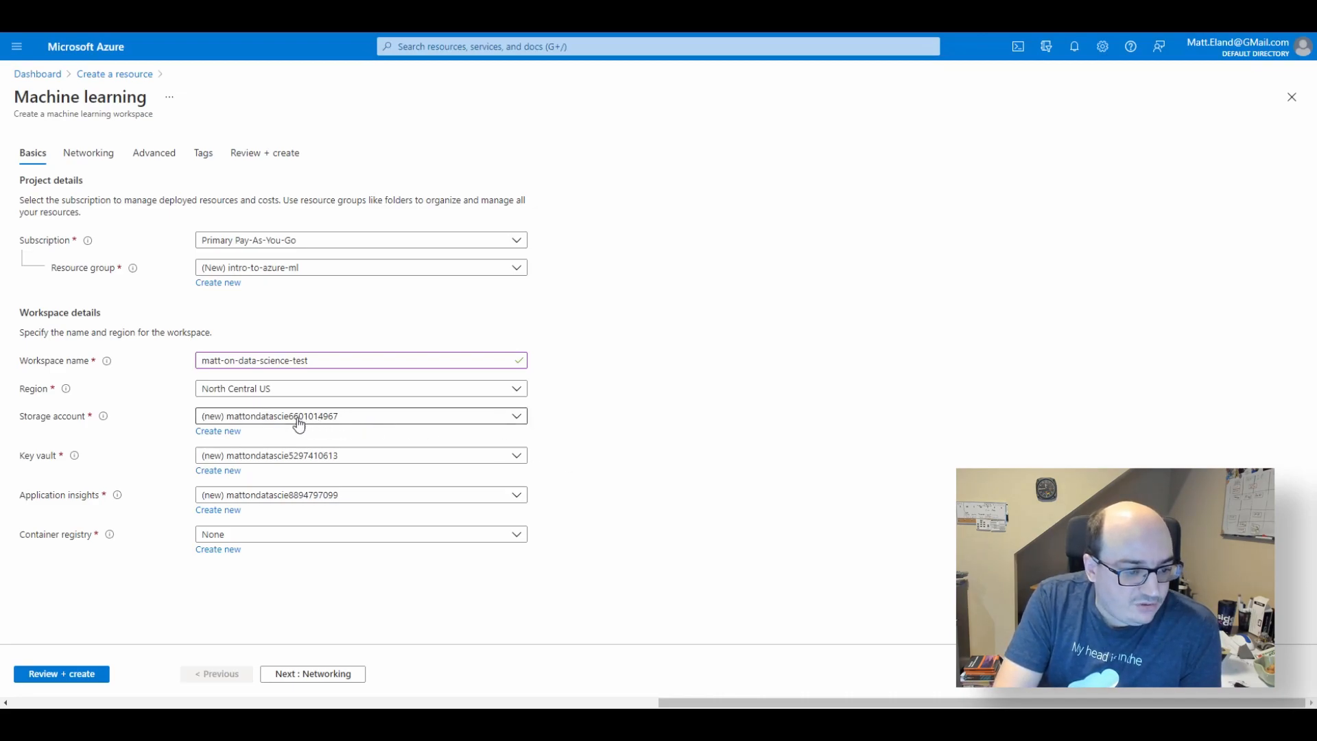
mouse_move(305, 420)
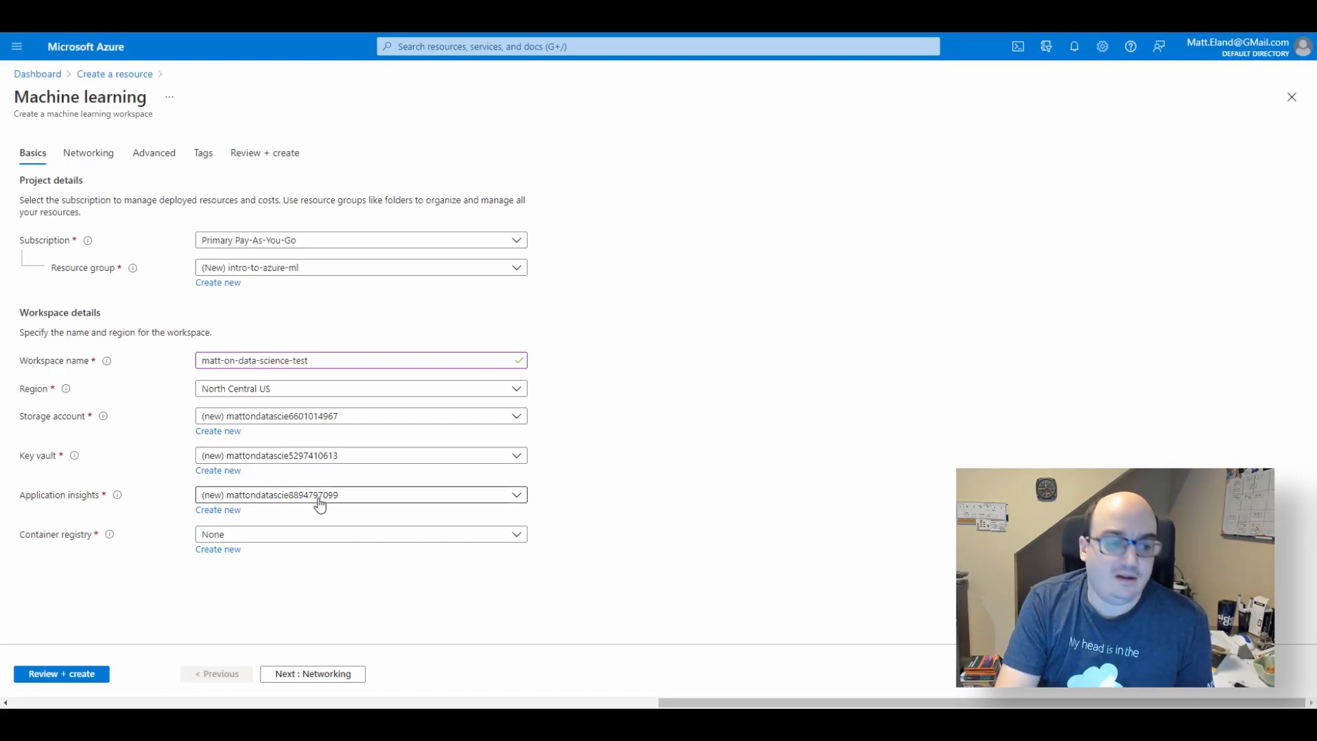
mouse_move(525, 494)
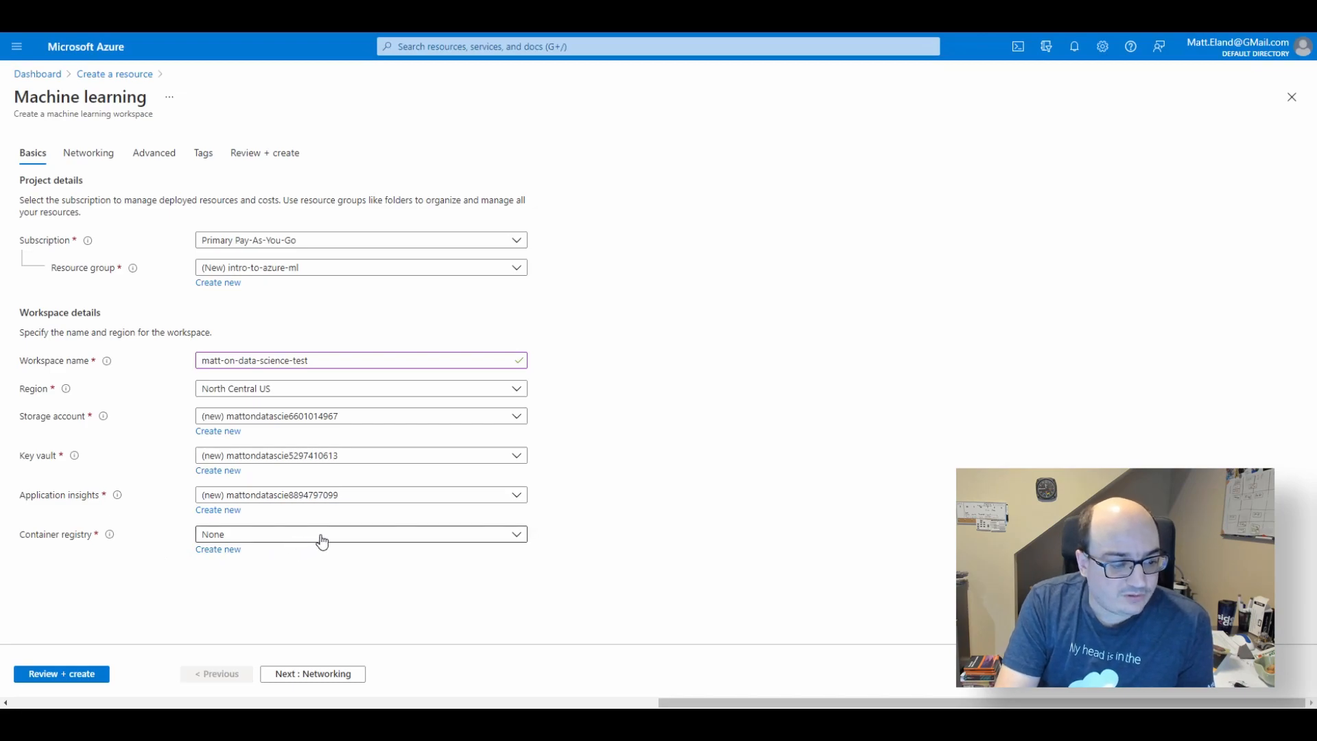
mouse_move(317, 544)
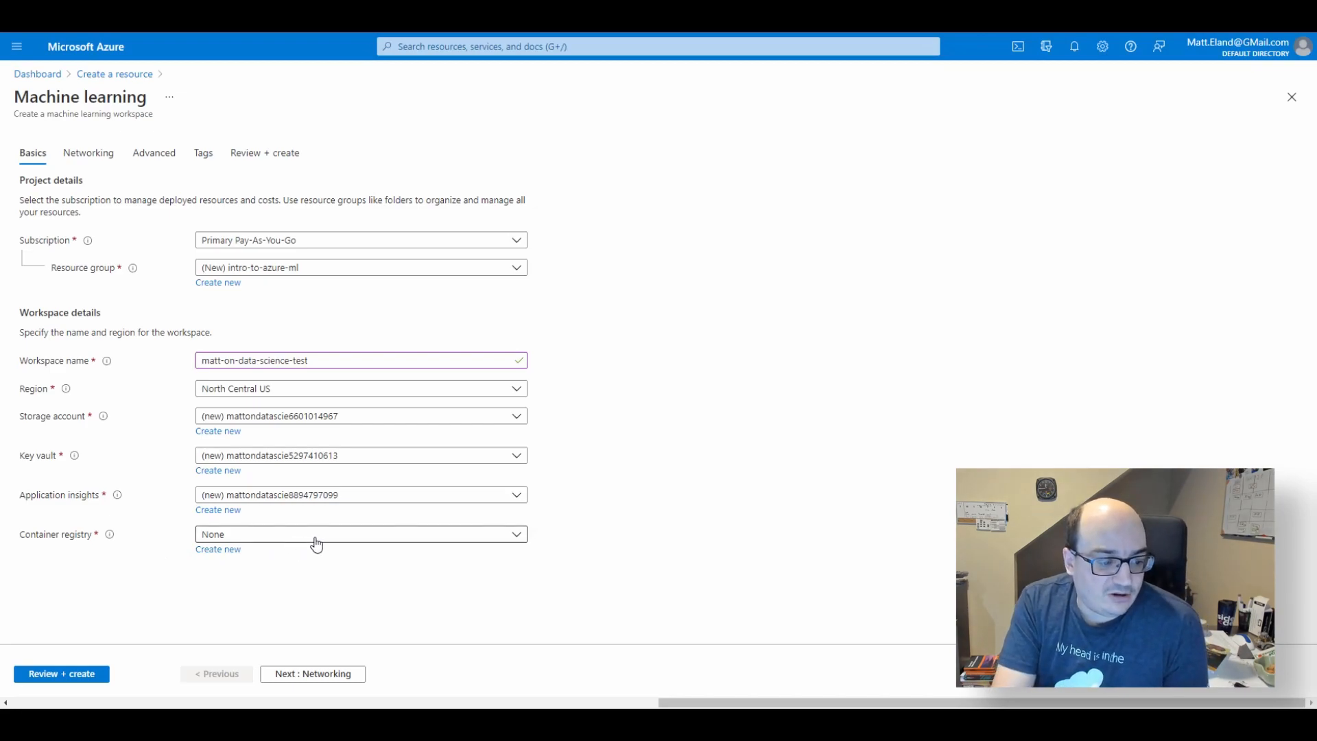
mouse_move(278, 572)
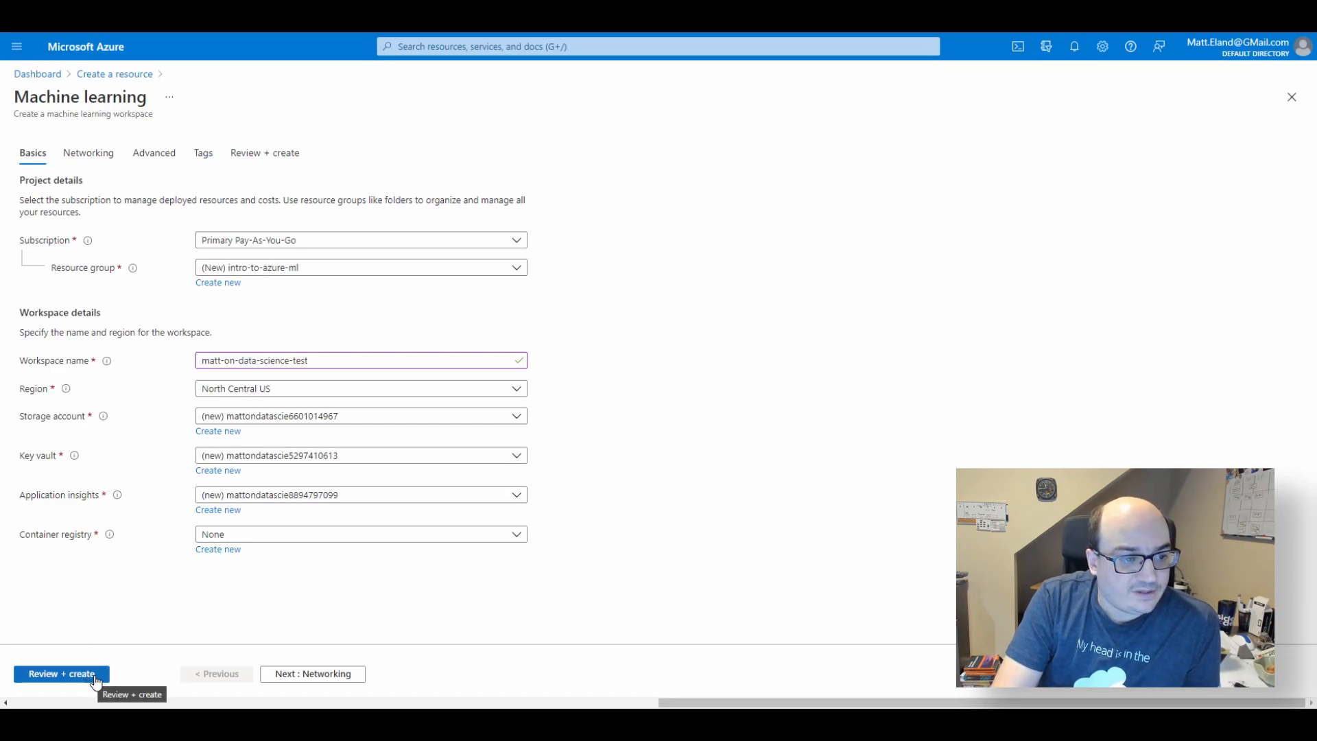
- Advance through Networking, Advanced and Tags to Review + create with validation passed
click(311, 673)
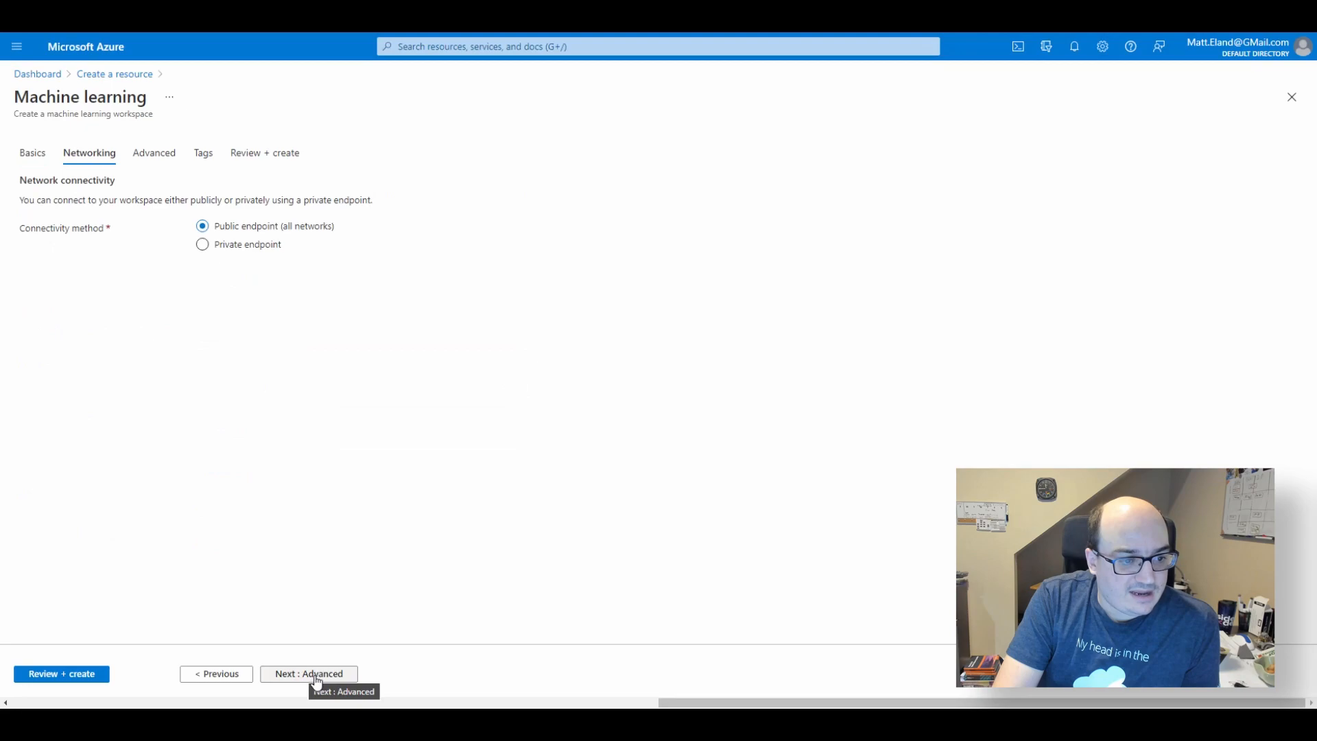
click(309, 672)
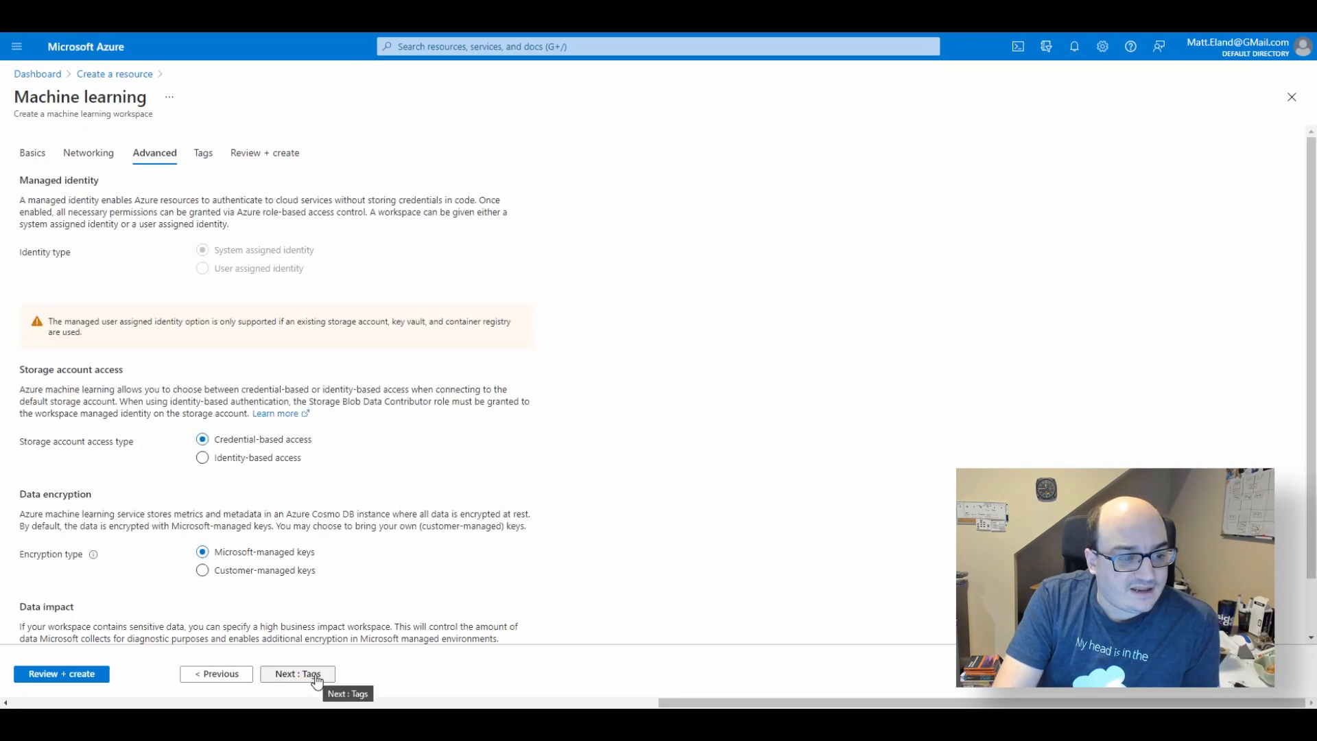
click(297, 674)
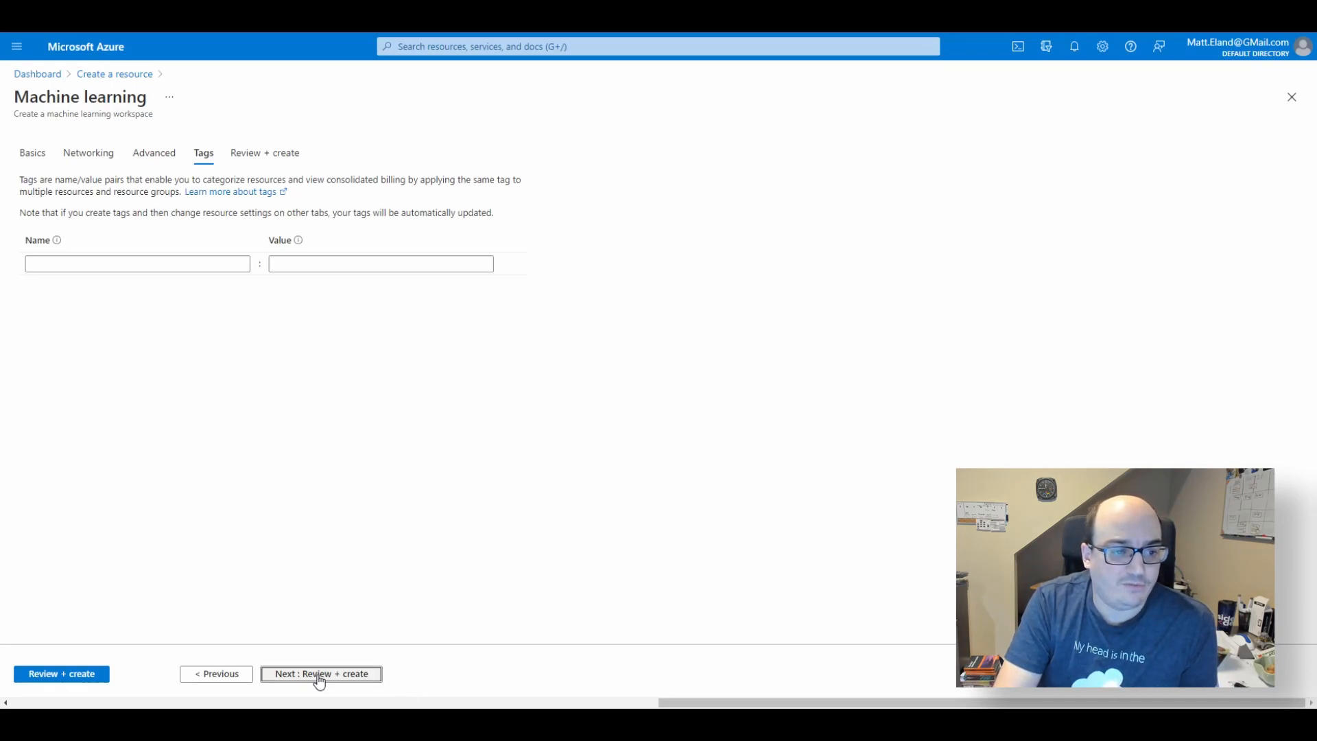
click(321, 672)
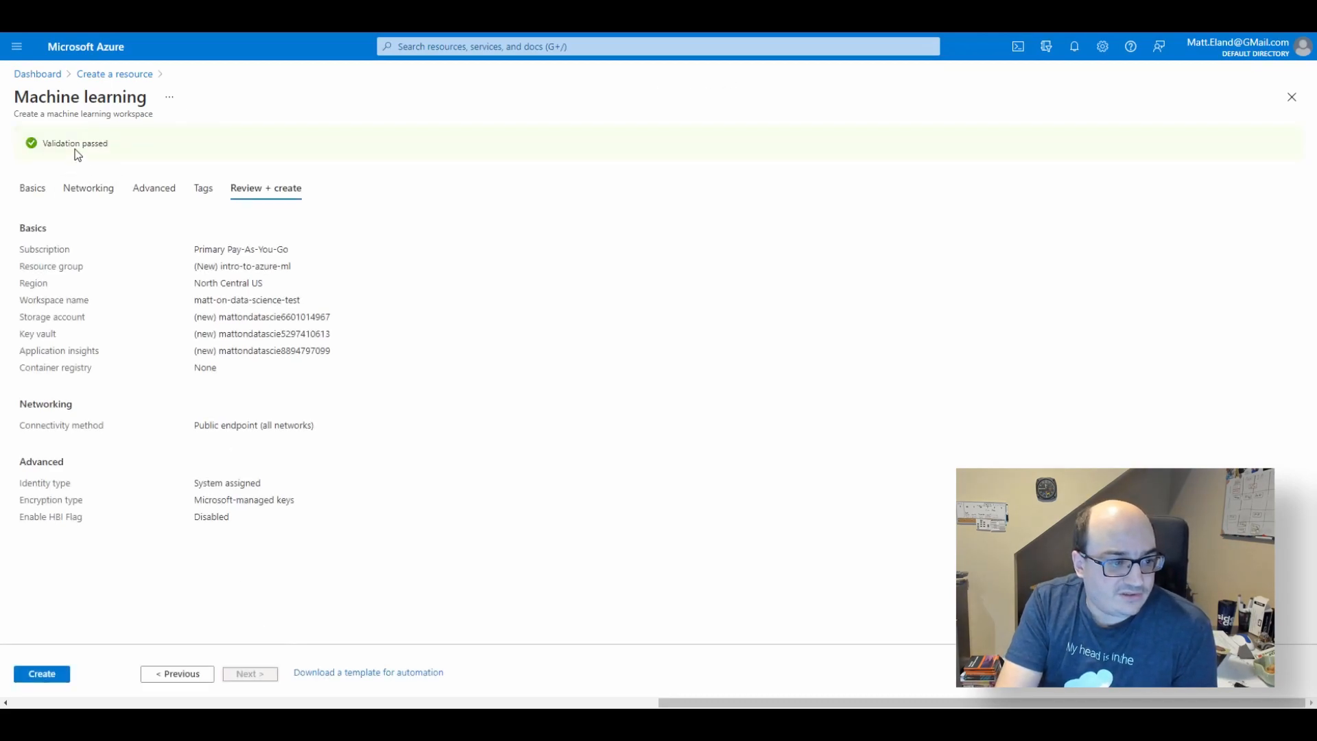
mouse_move(41, 673)
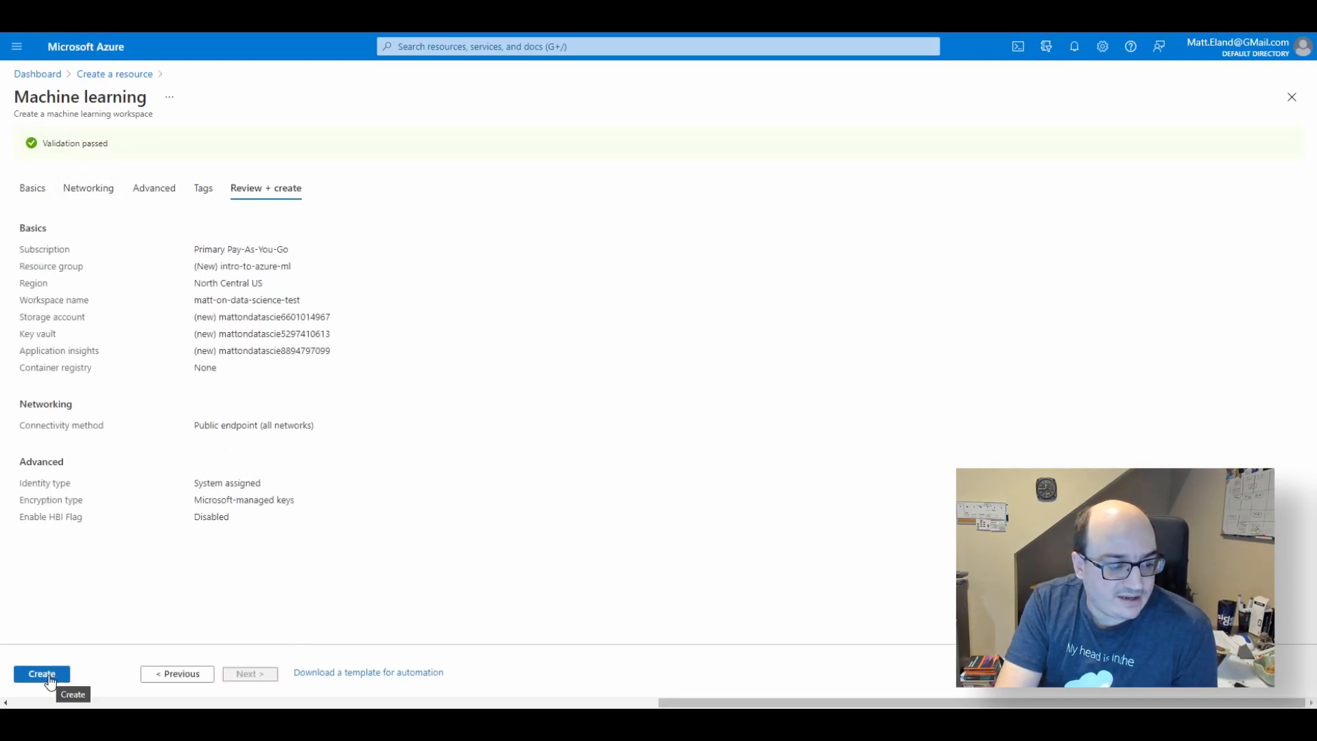
- Create the workspace and wait for deployment to complete in intro-to-azure-ml
click(41, 672)
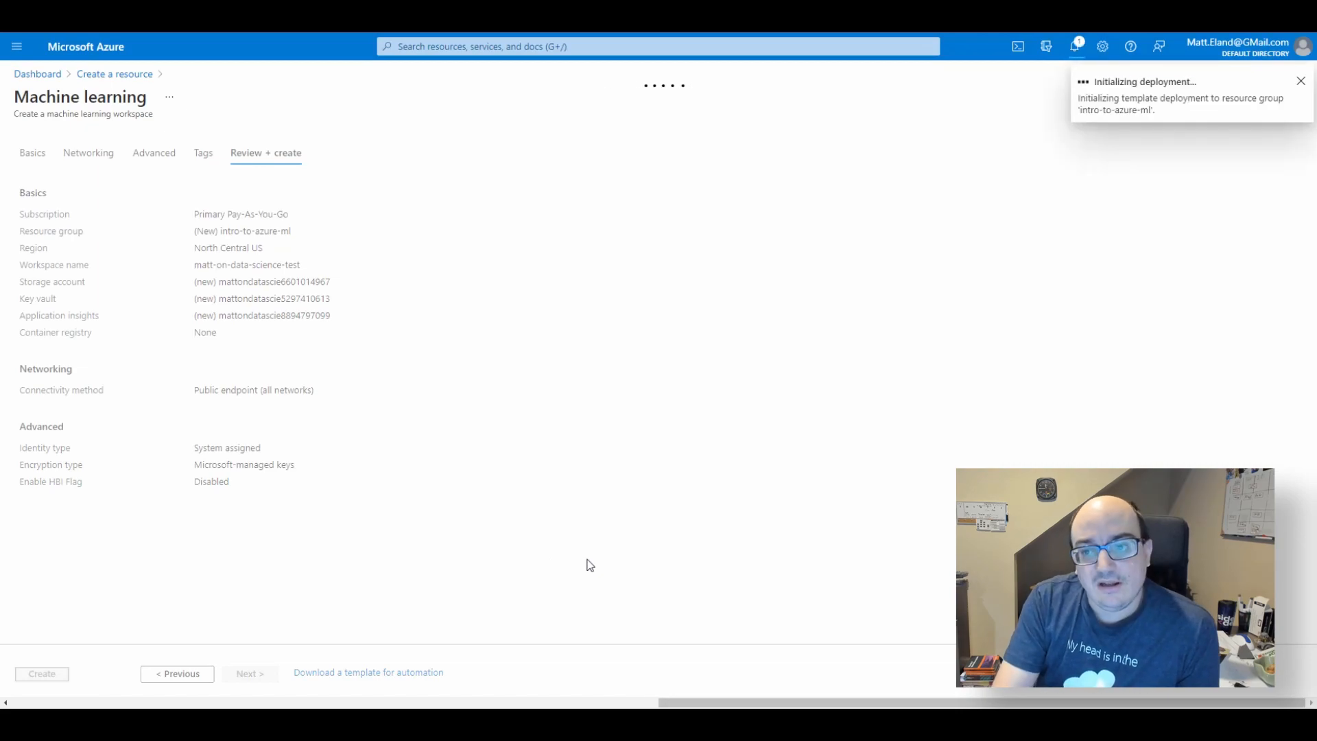
click(41, 672)
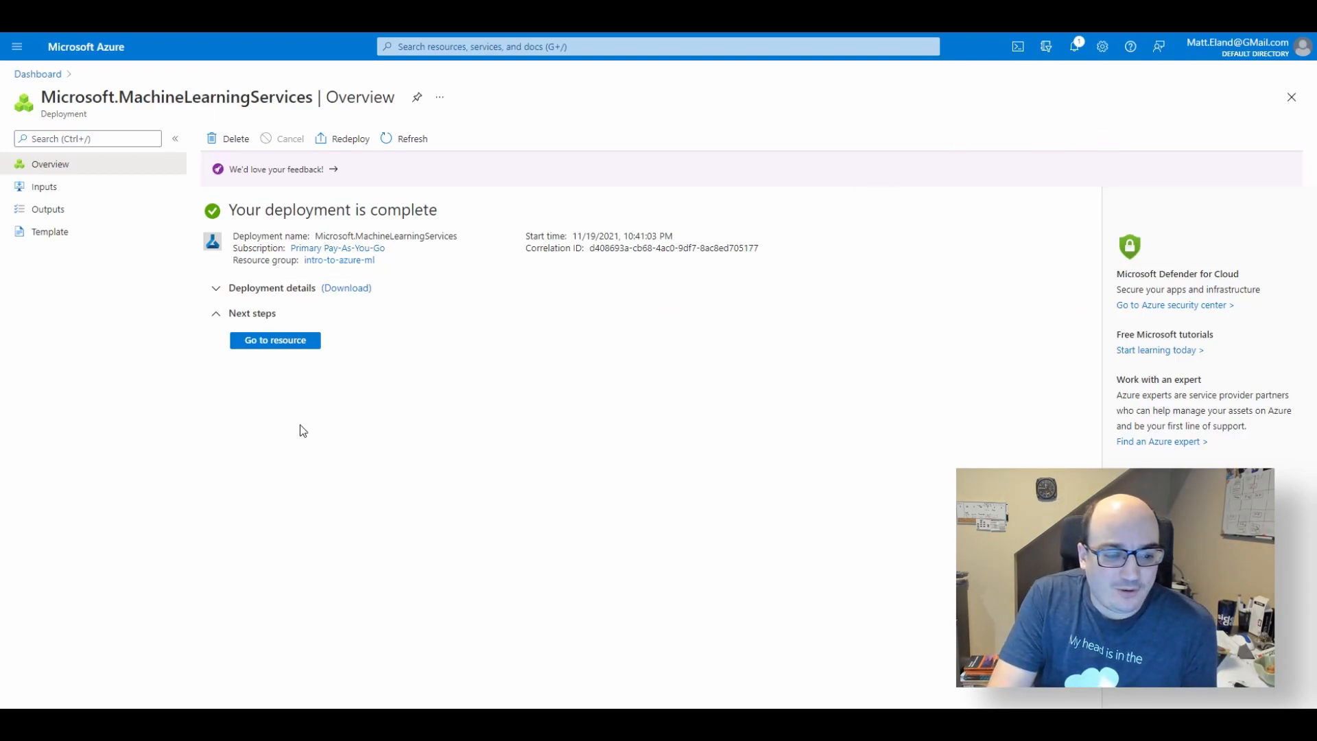
mouse_move(249, 383)
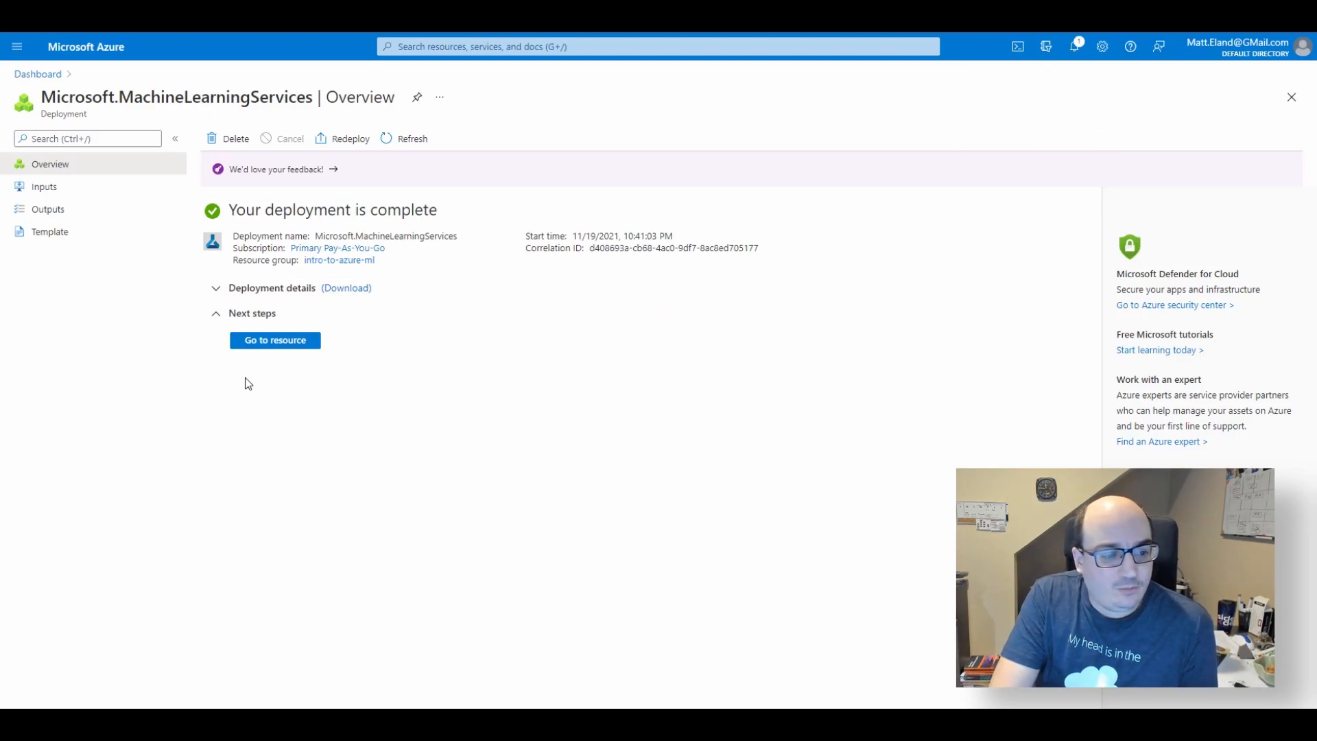
- Go to the deployed matt-on-data-science-test workspace's overview page
click(275, 340)
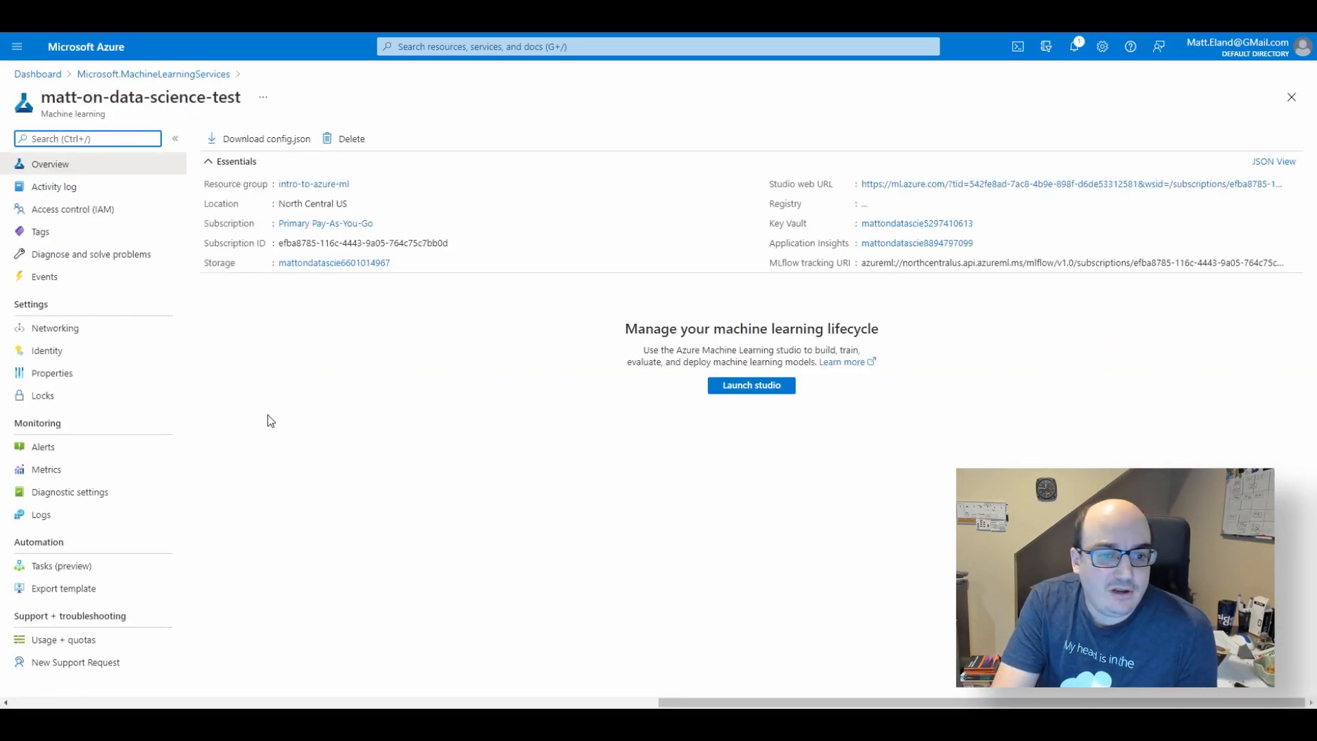
mouse_move(411, 444)
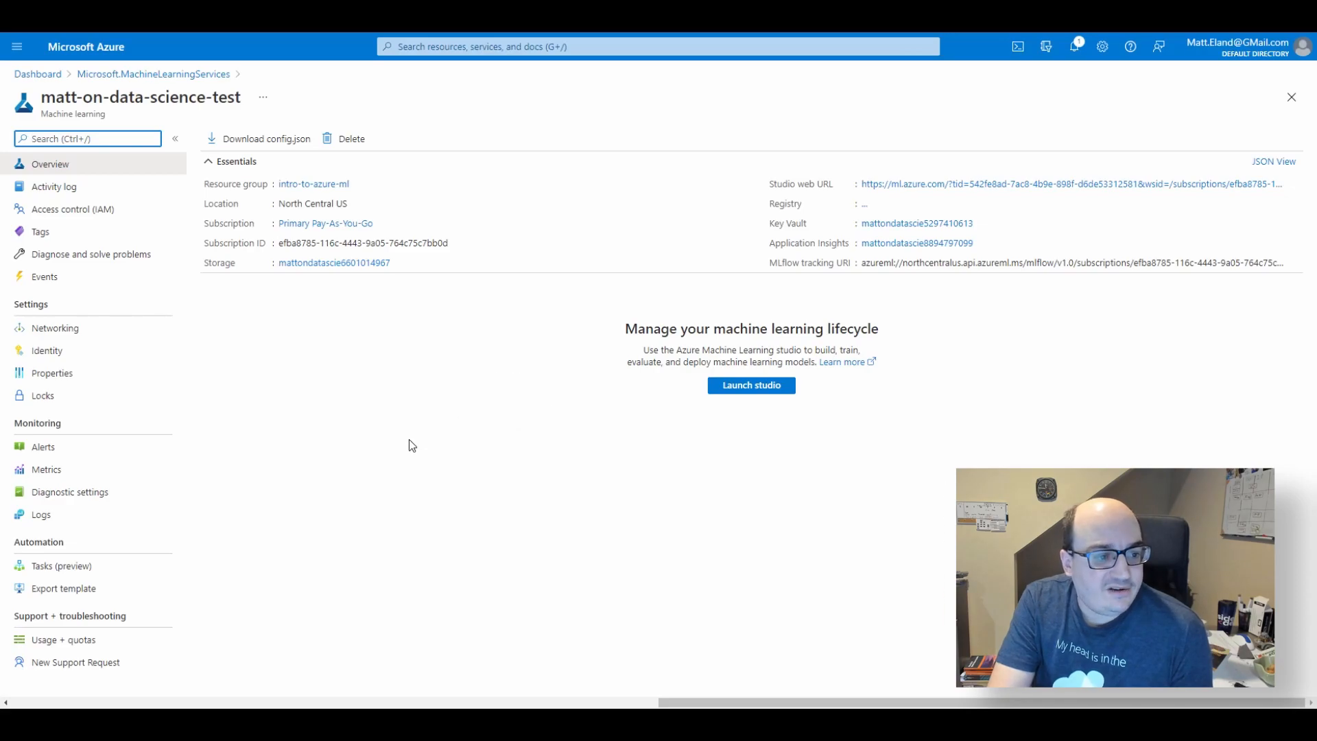
mouse_move(96, 317)
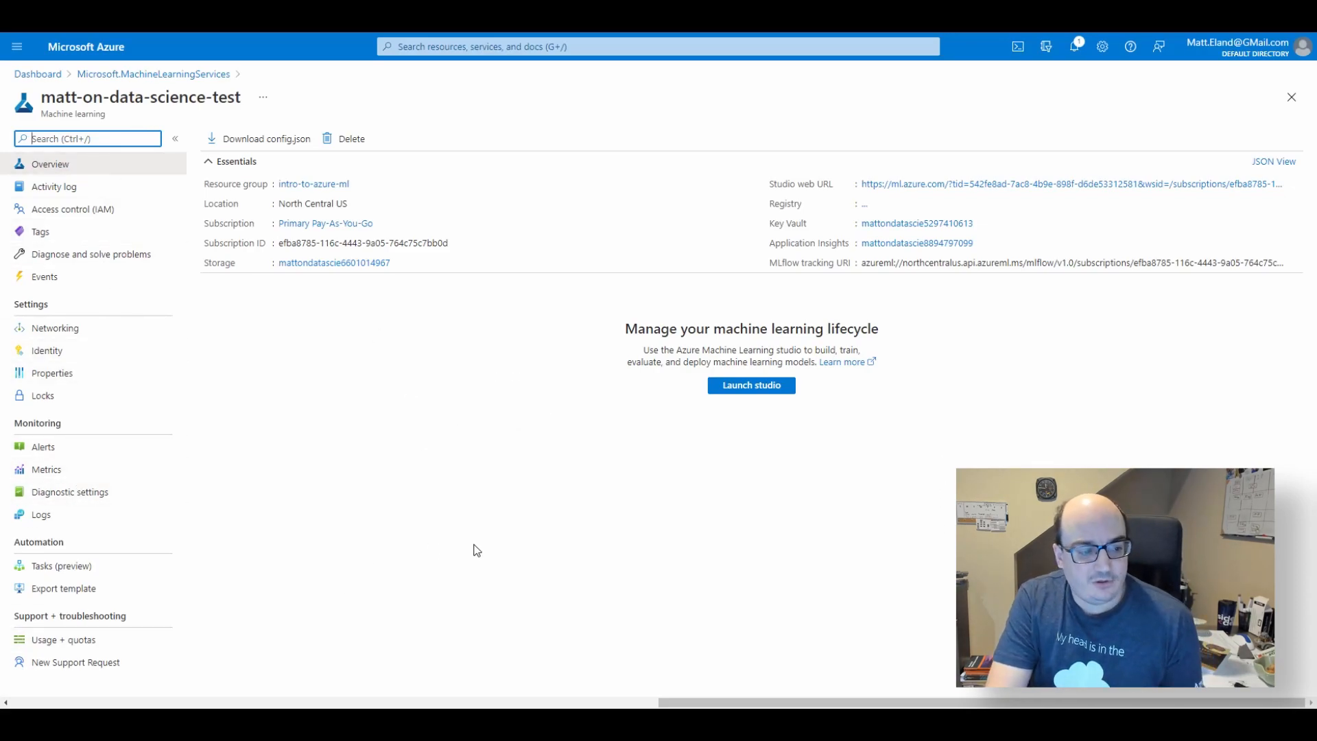
mouse_move(504, 533)
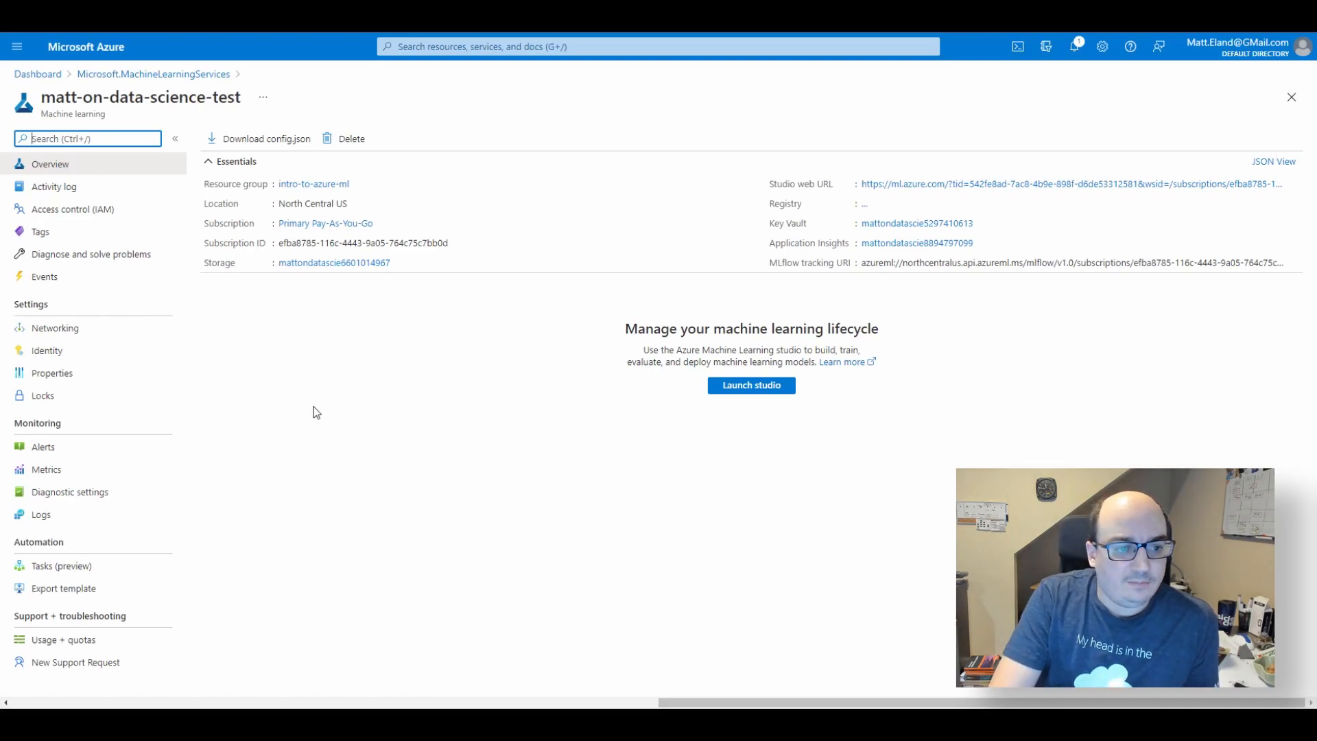
mouse_move(388, 360)
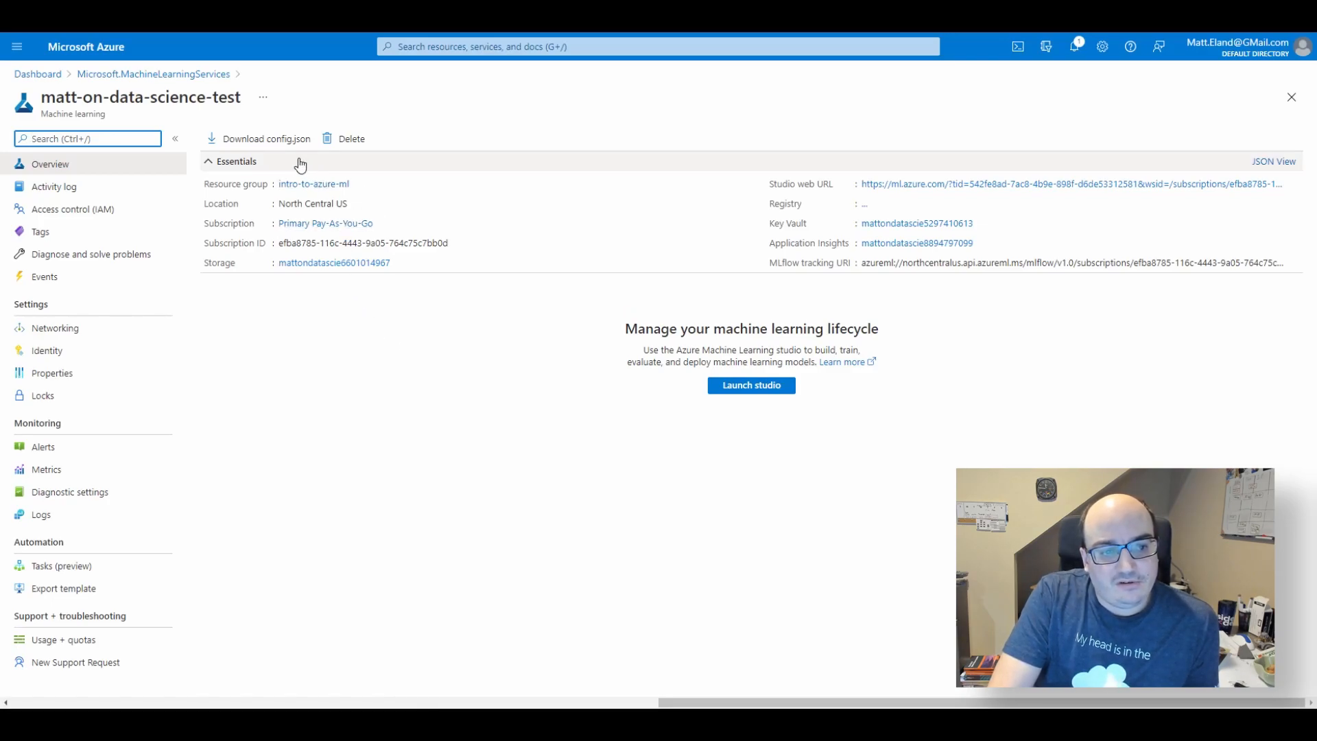
mouse_move(267, 138)
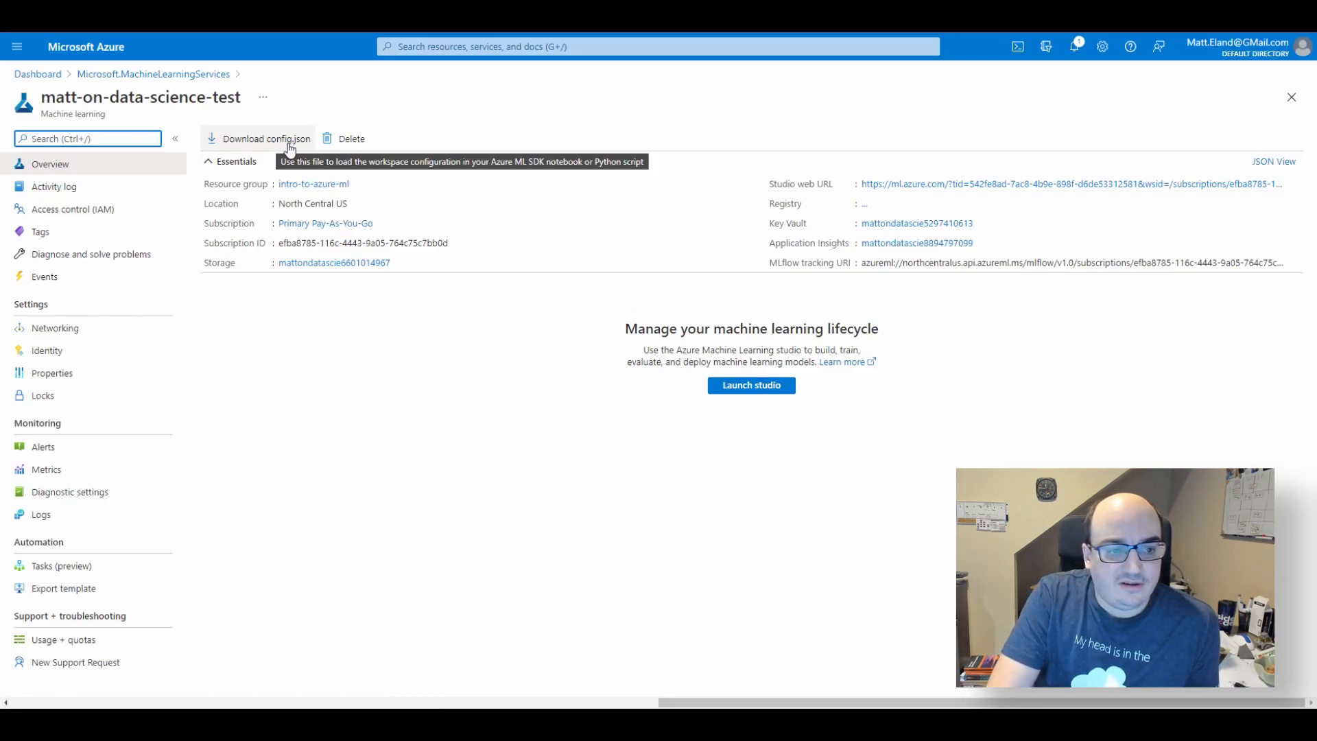
mouse_move(225, 262)
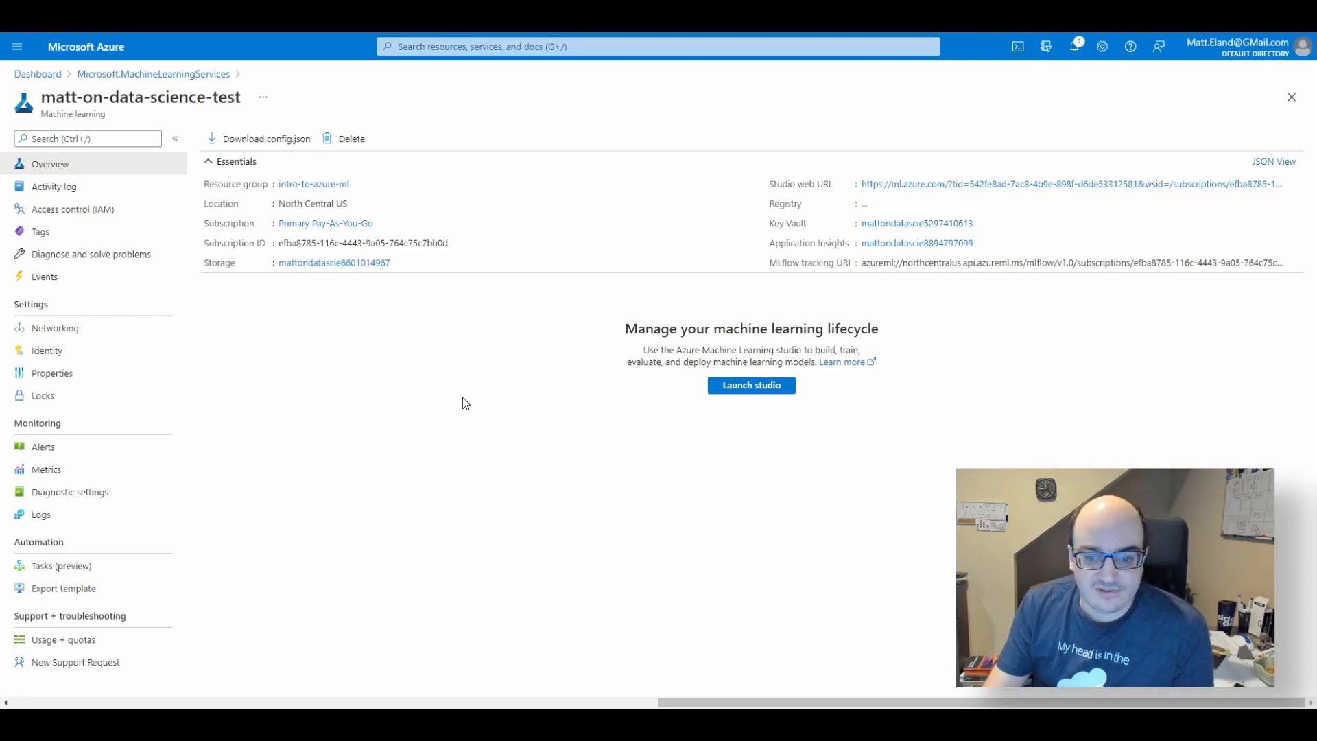
mouse_move(589, 406)
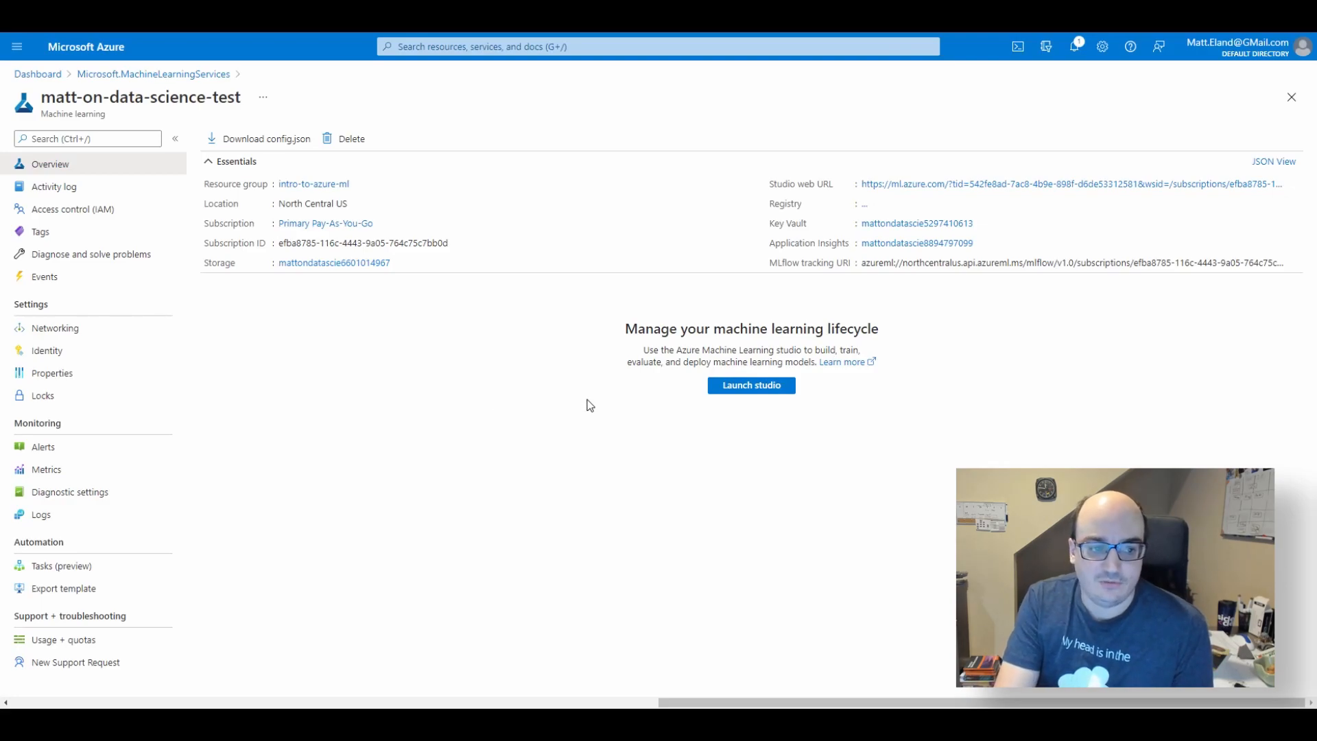
mouse_move(538, 395)
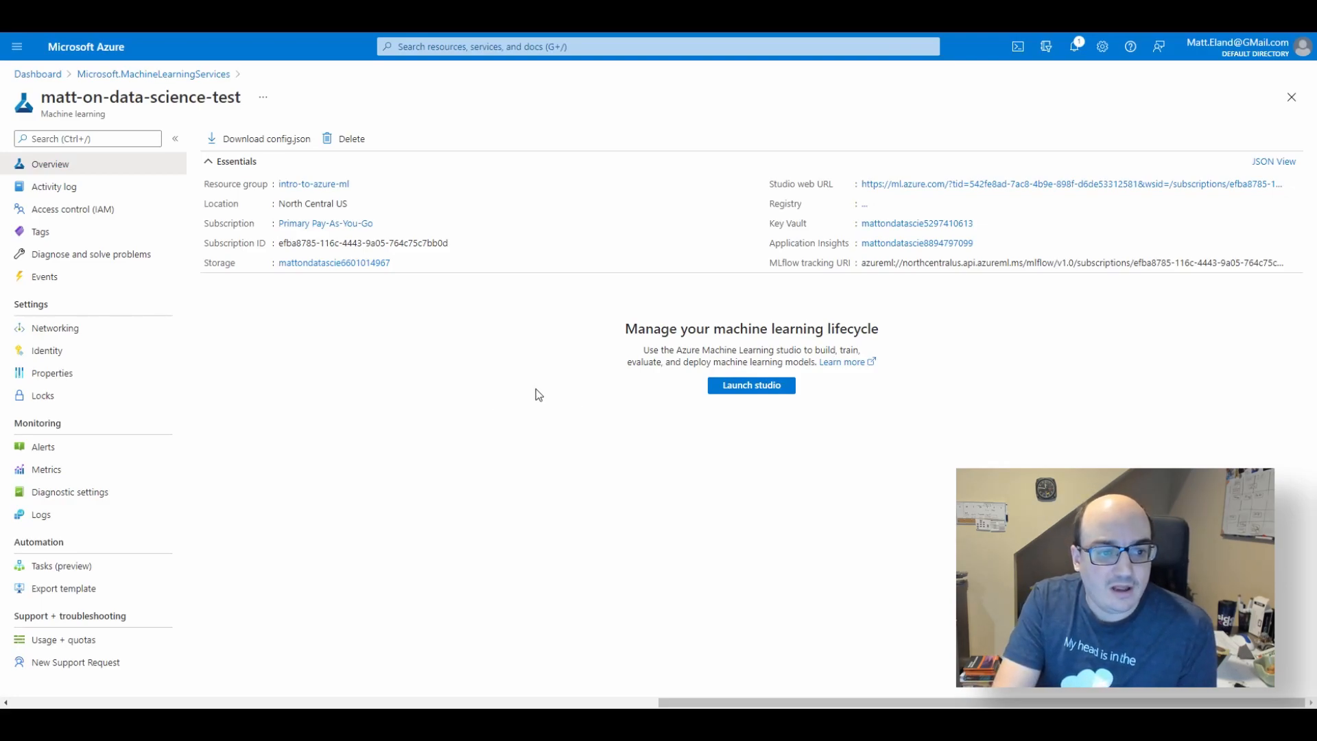
mouse_move(341, 382)
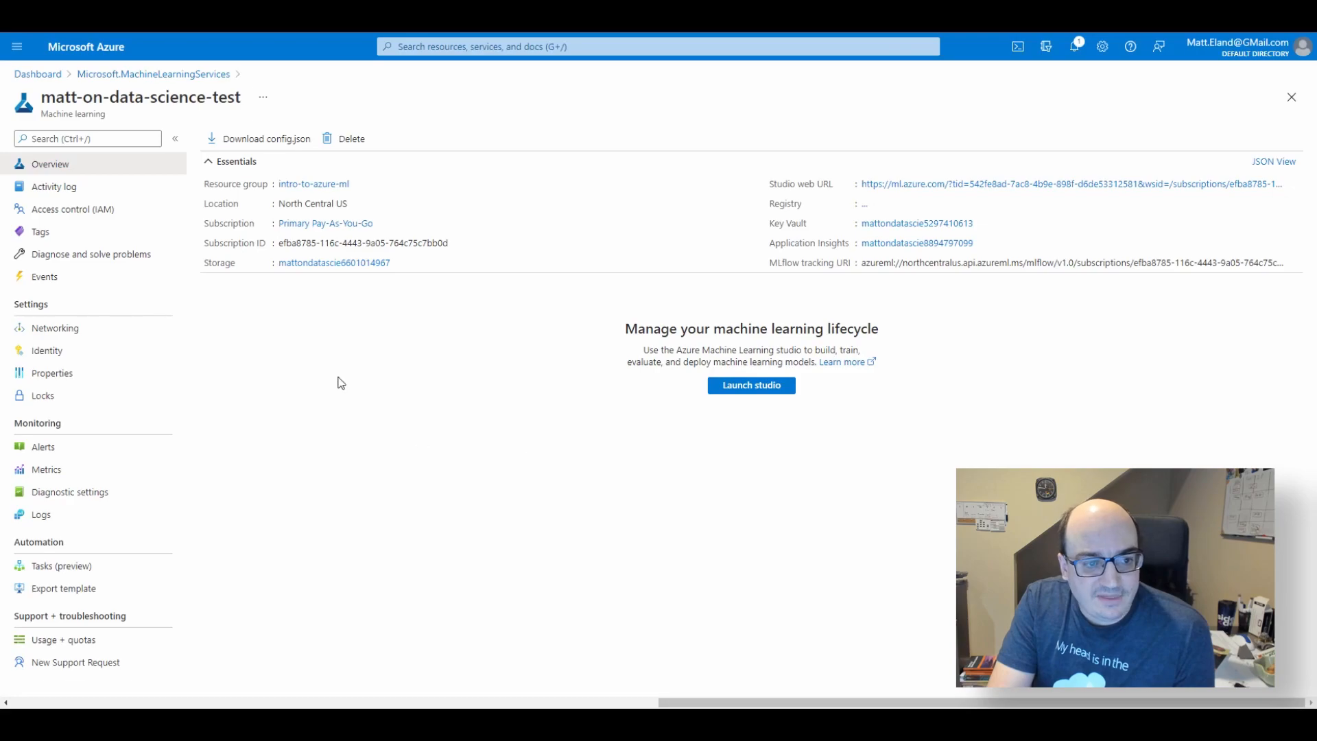
mouse_move(625, 417)
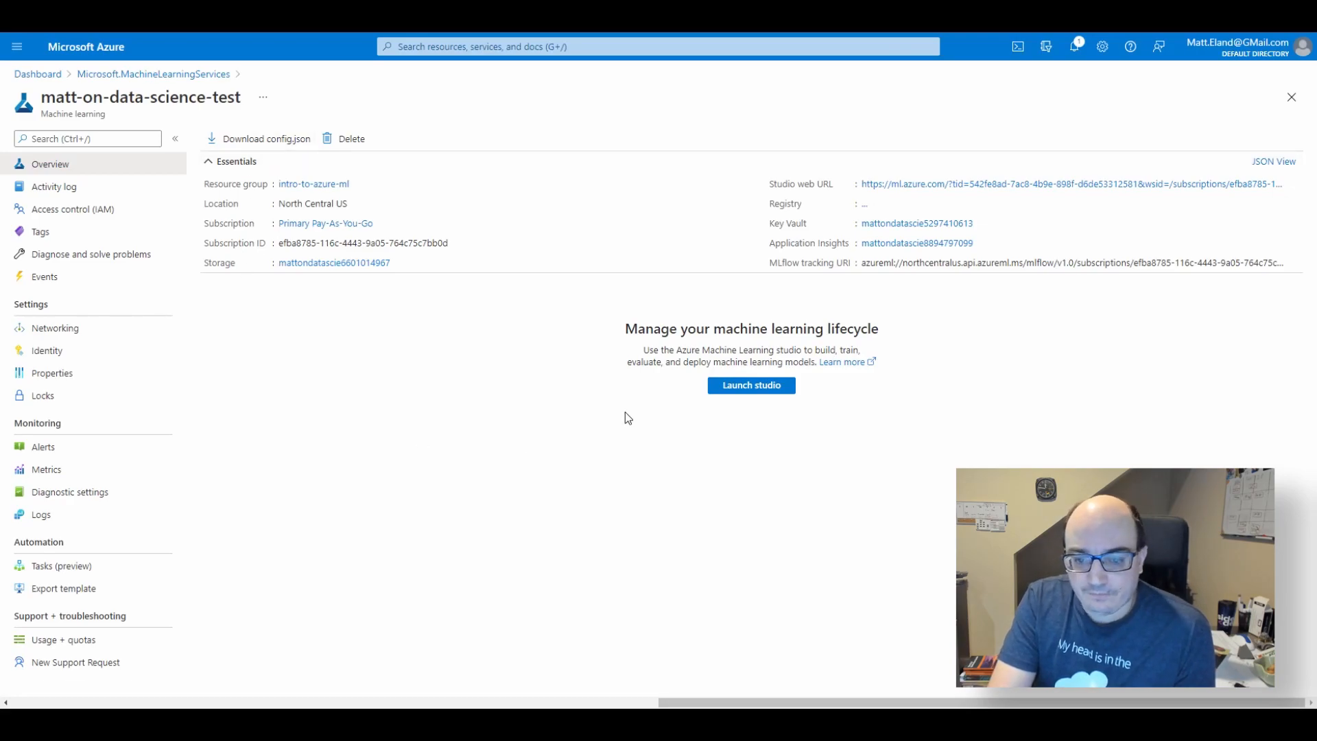
mouse_move(750, 384)
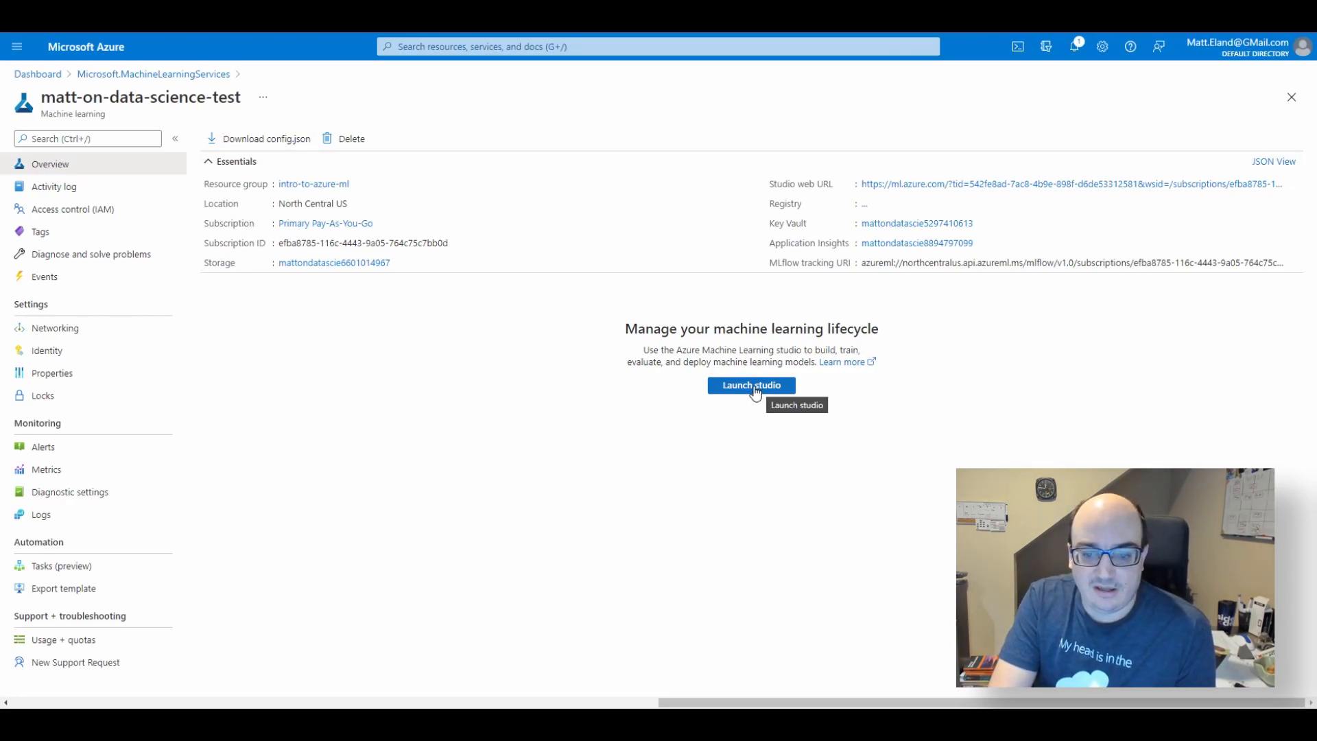
- Launch Azure Machine Learning Studio for the new workspace and land on its home page
click(751, 384)
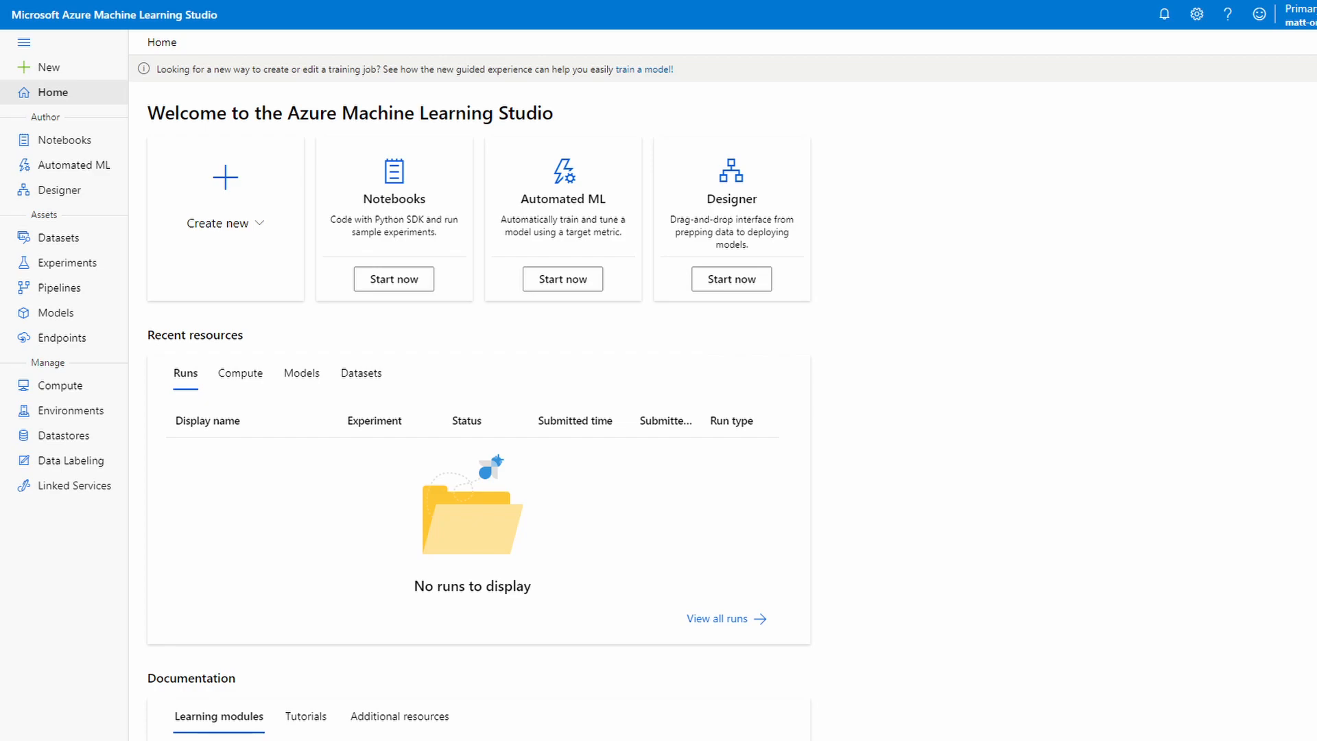
click(67, 259)
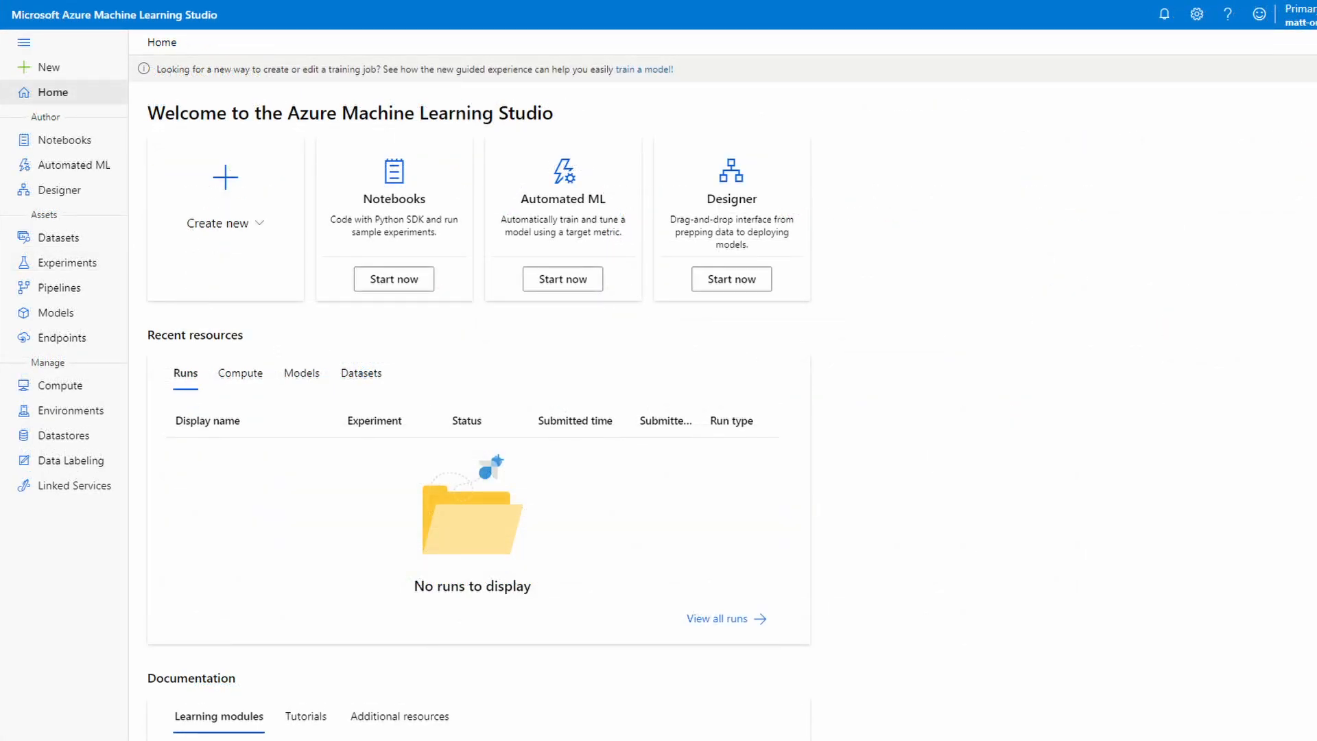
click(59, 189)
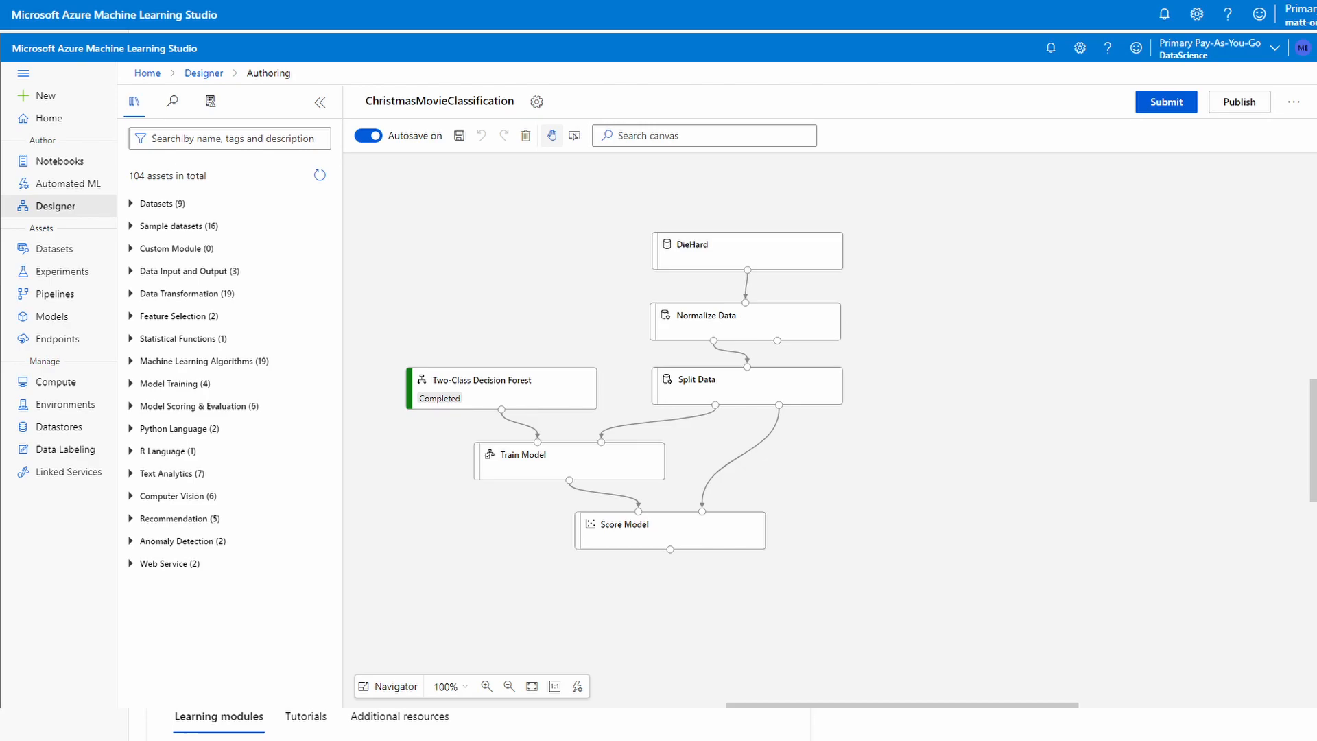
click(49, 118)
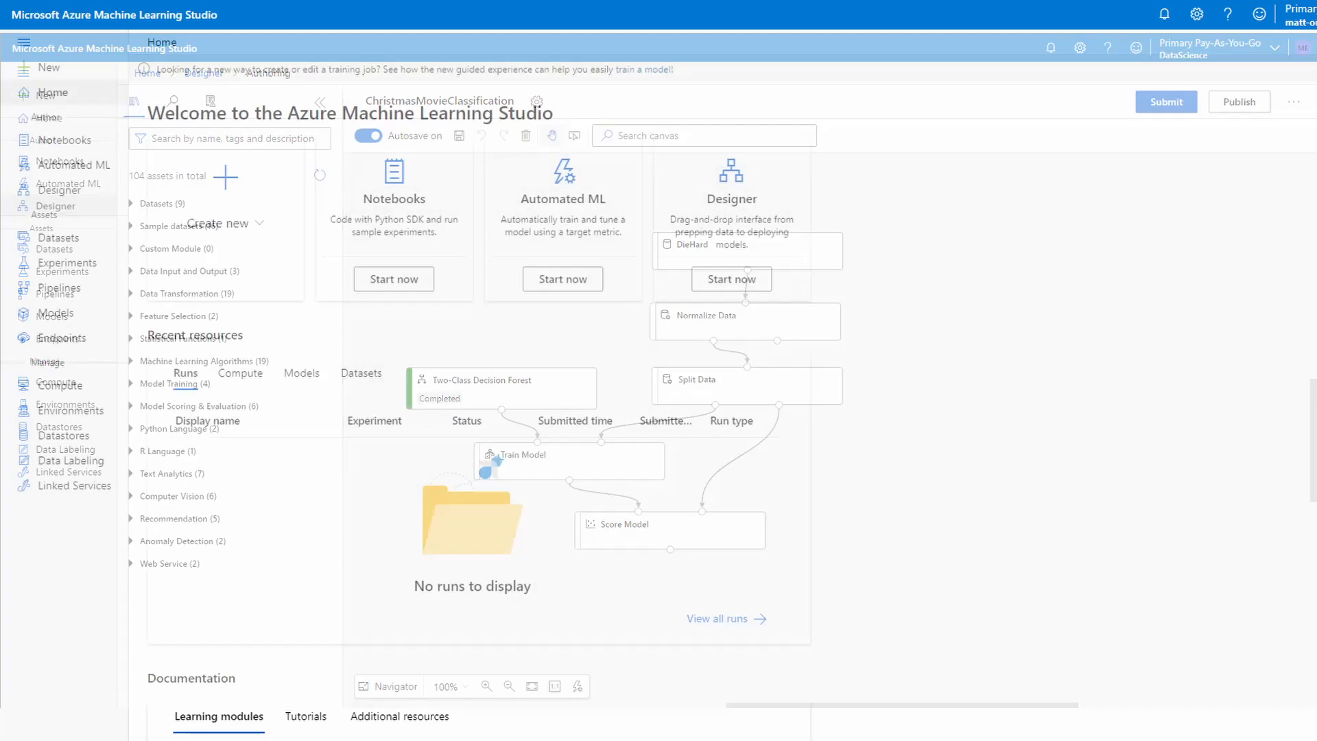